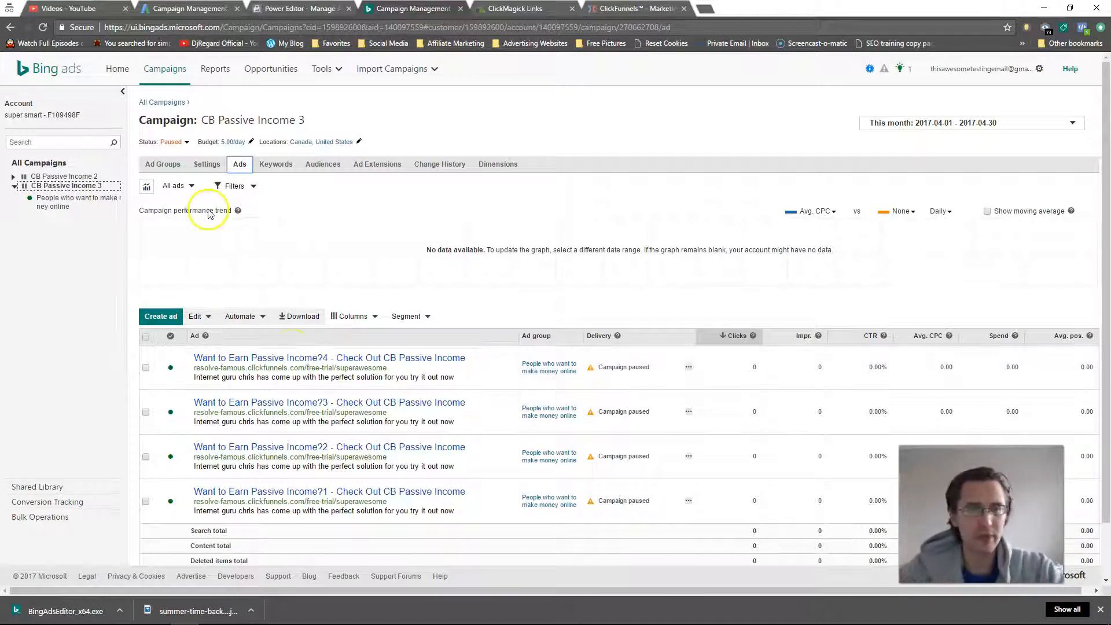
mouse_move(216, 68)
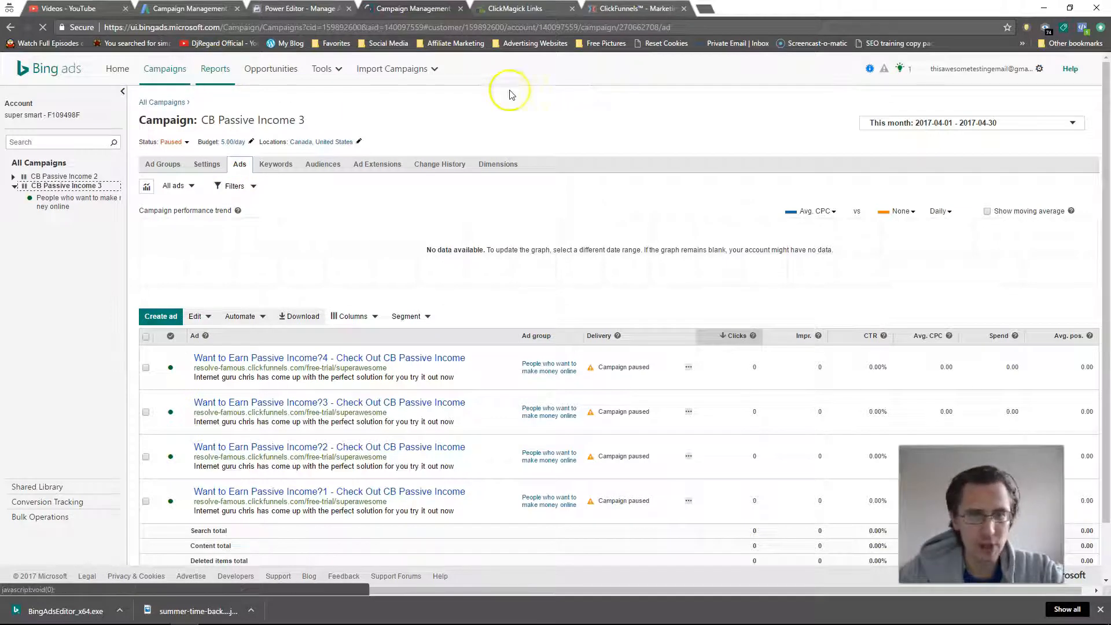
mouse_move(277, 96)
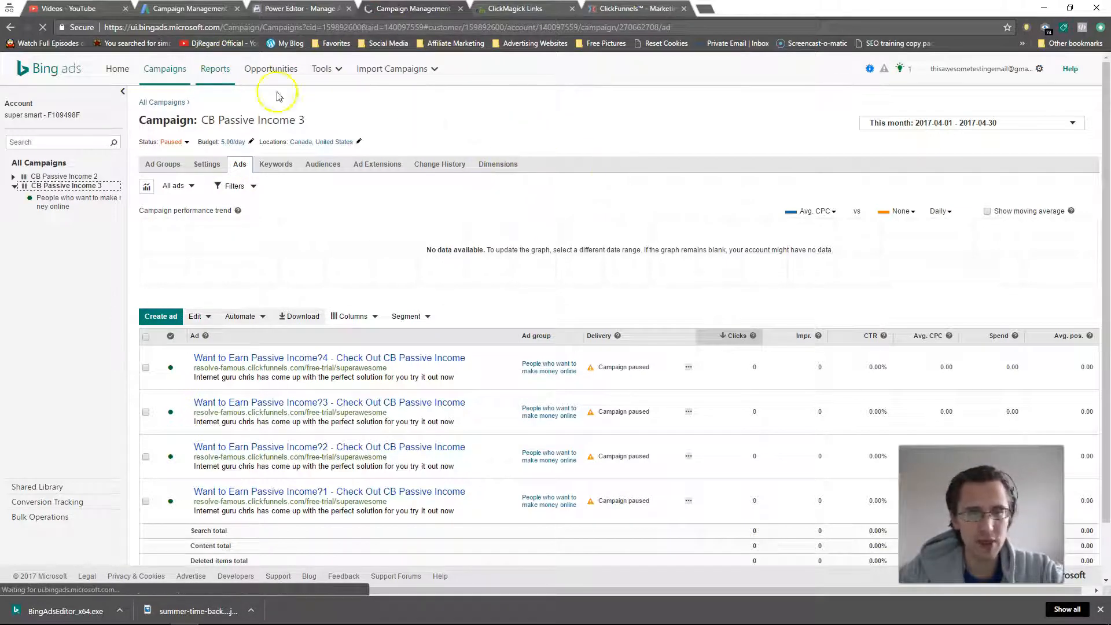
- Go to Reports, landing on a campaign report with daily unit, this-month range, Excel format
left_click(216, 69)
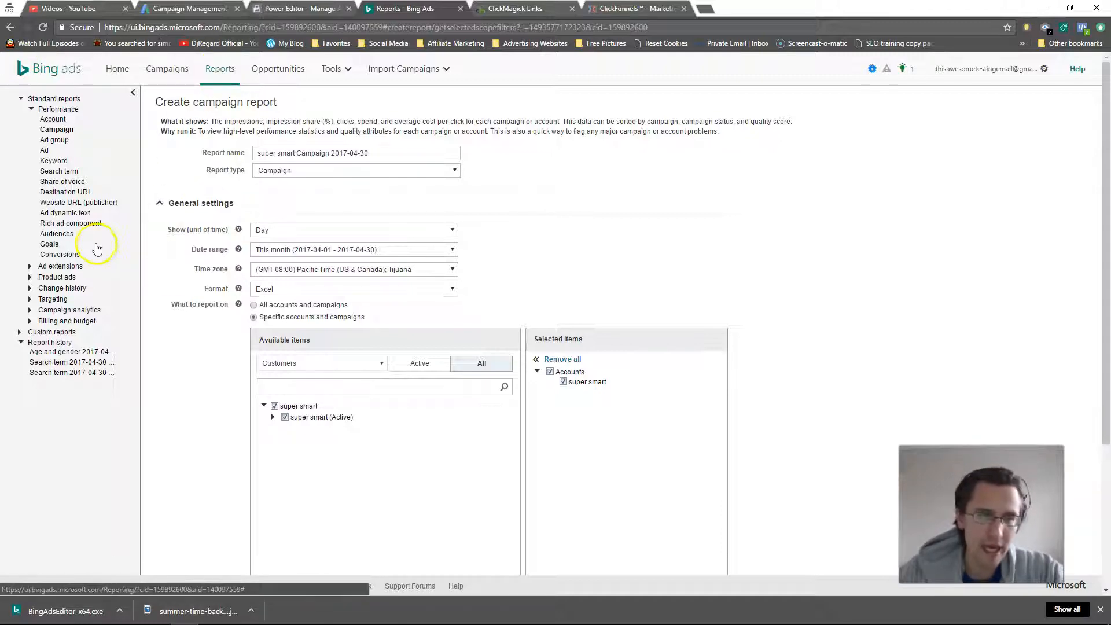
mouse_move(36, 315)
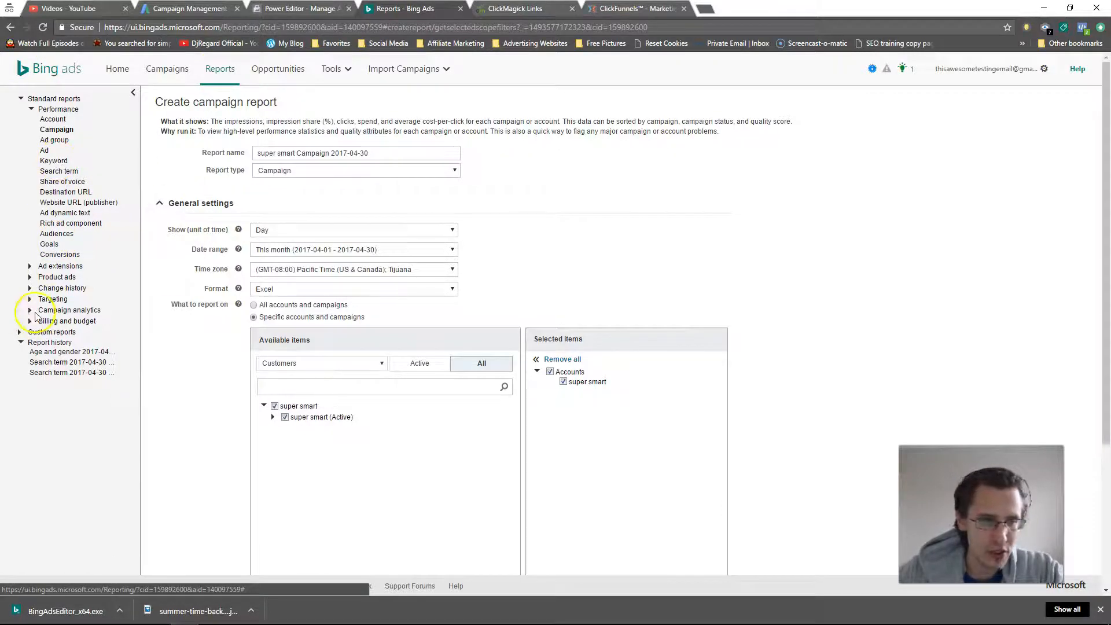
- Under Targeting reports, choose an Age and gender report for the account
left_click(53, 298)
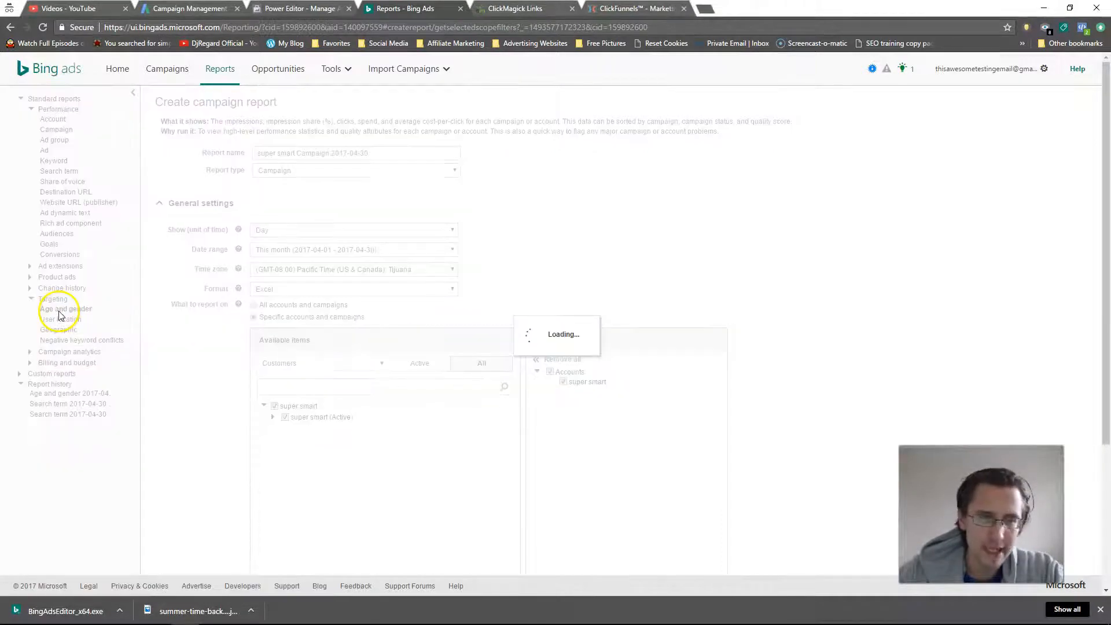
left_click(65, 308)
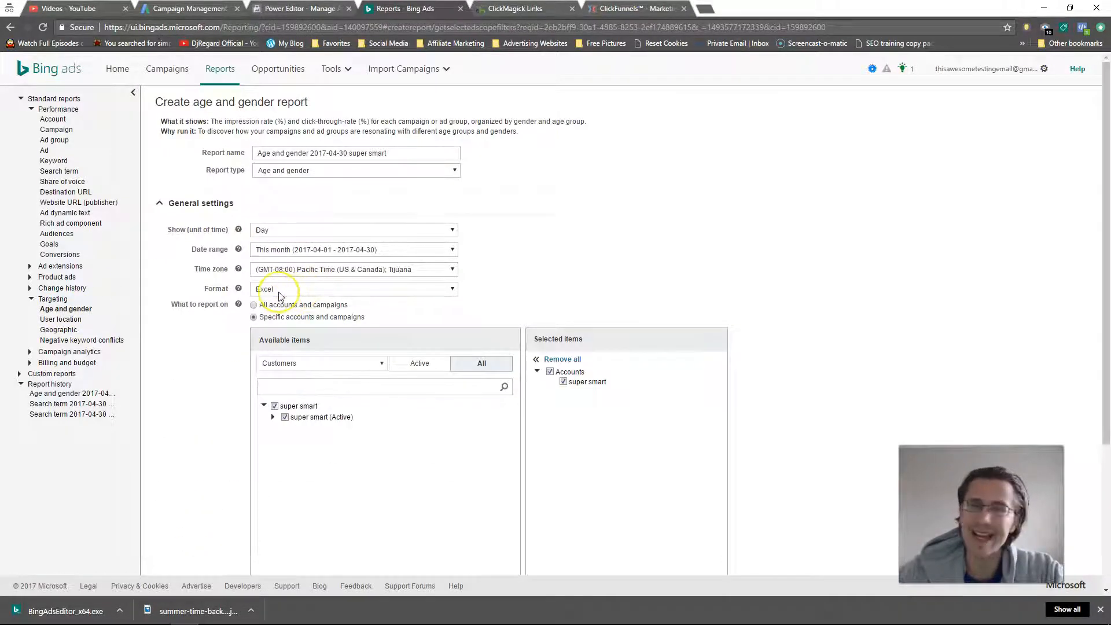
mouse_move(281, 295)
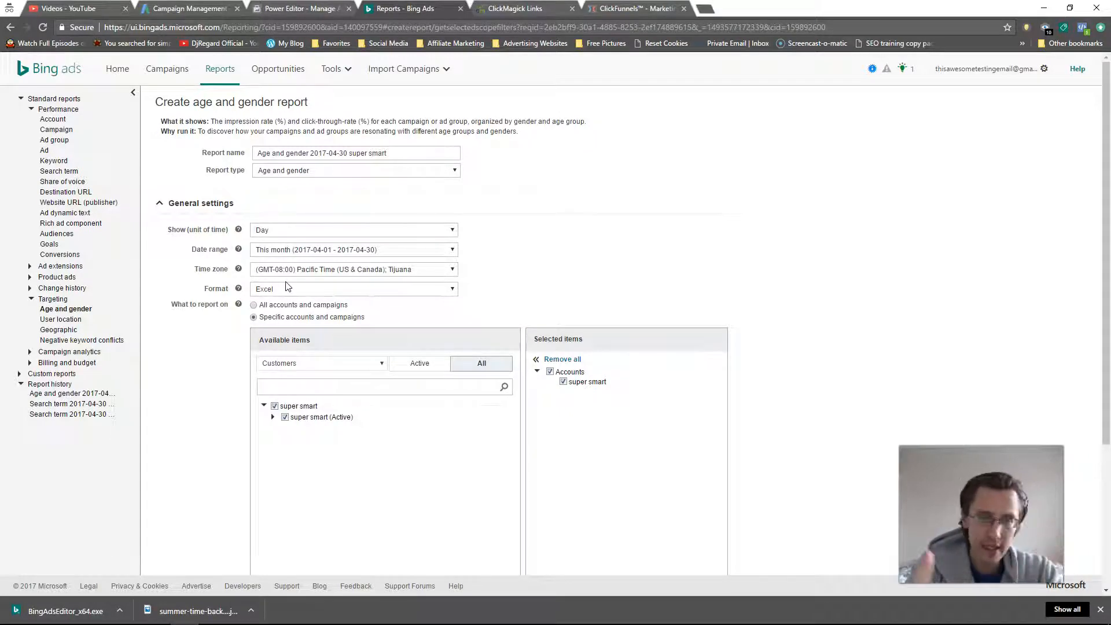
mouse_move(85, 311)
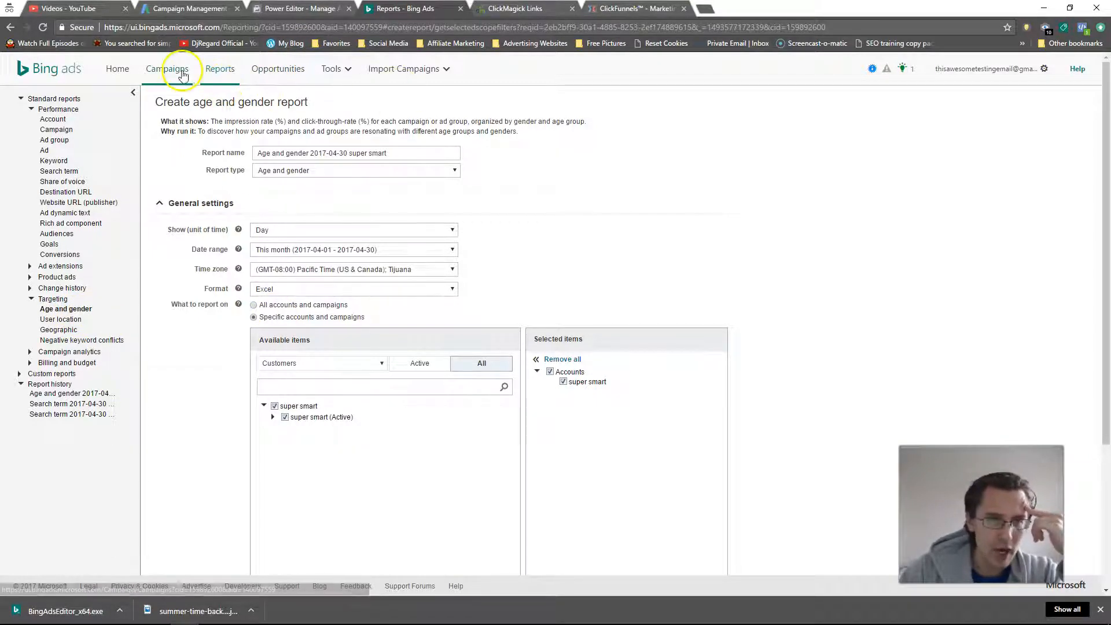
- Show the Search terms dimension for all campaigns, which has no data this month
left_click(168, 68)
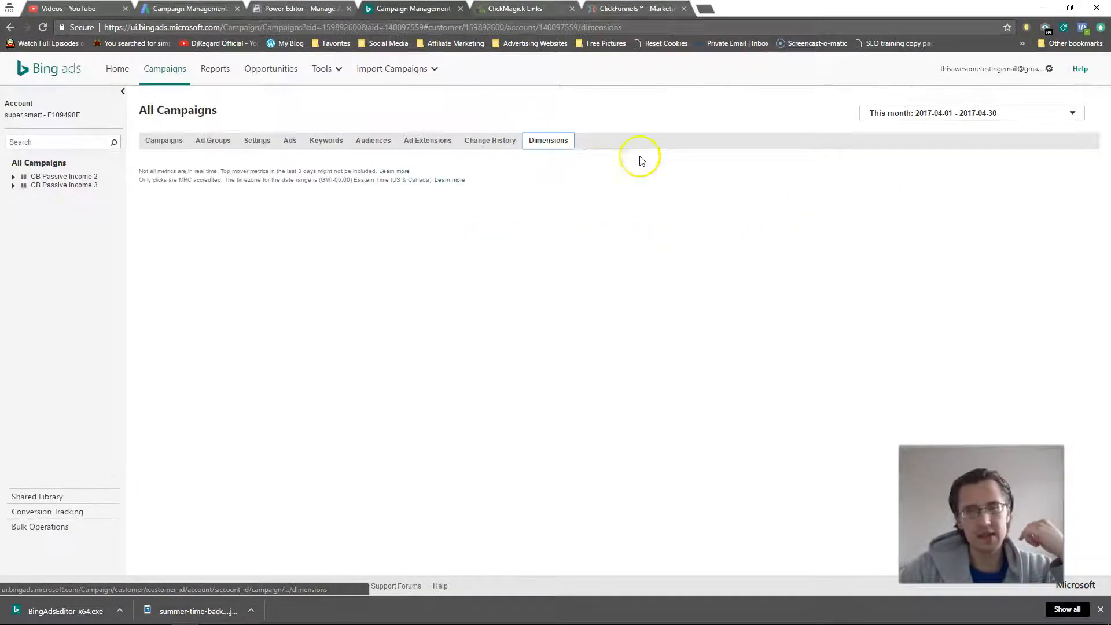
left_click(547, 140)
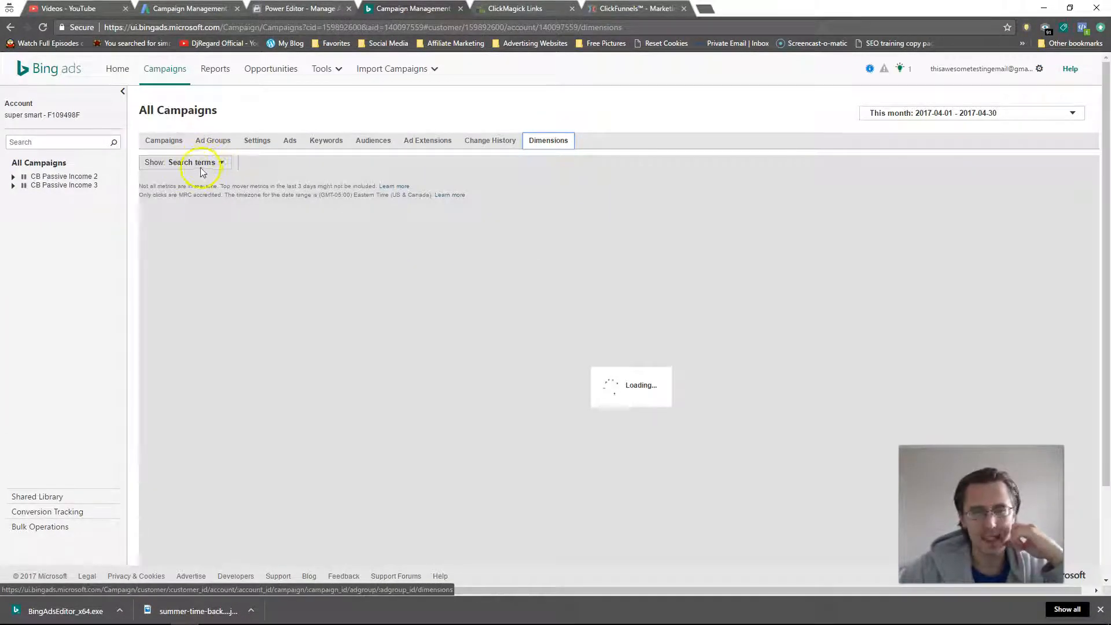
left_click(220, 162)
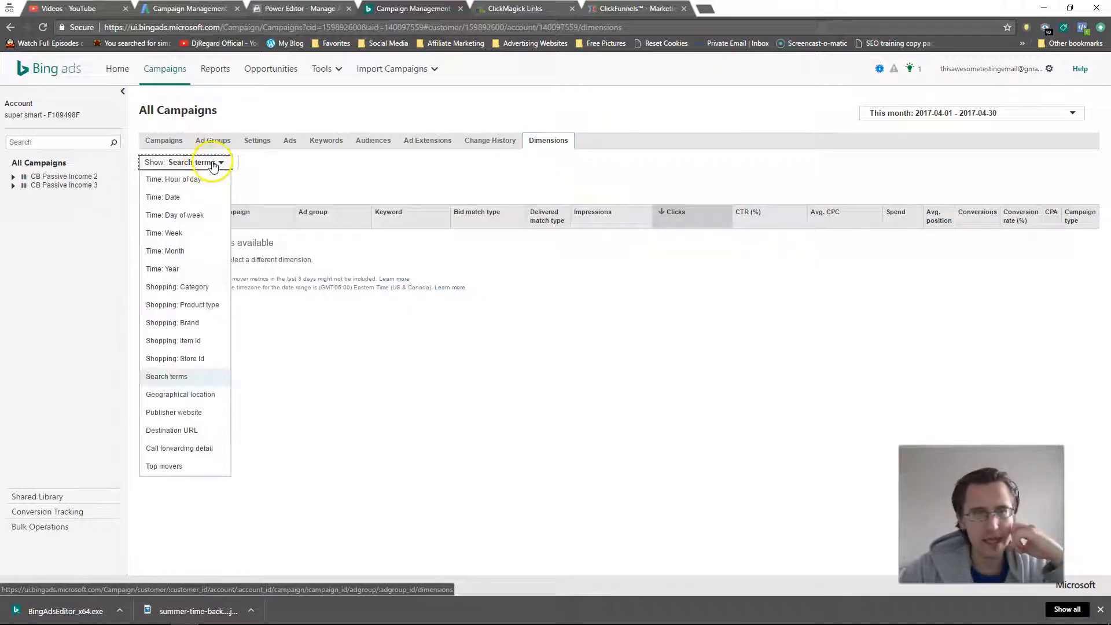
mouse_move(187, 197)
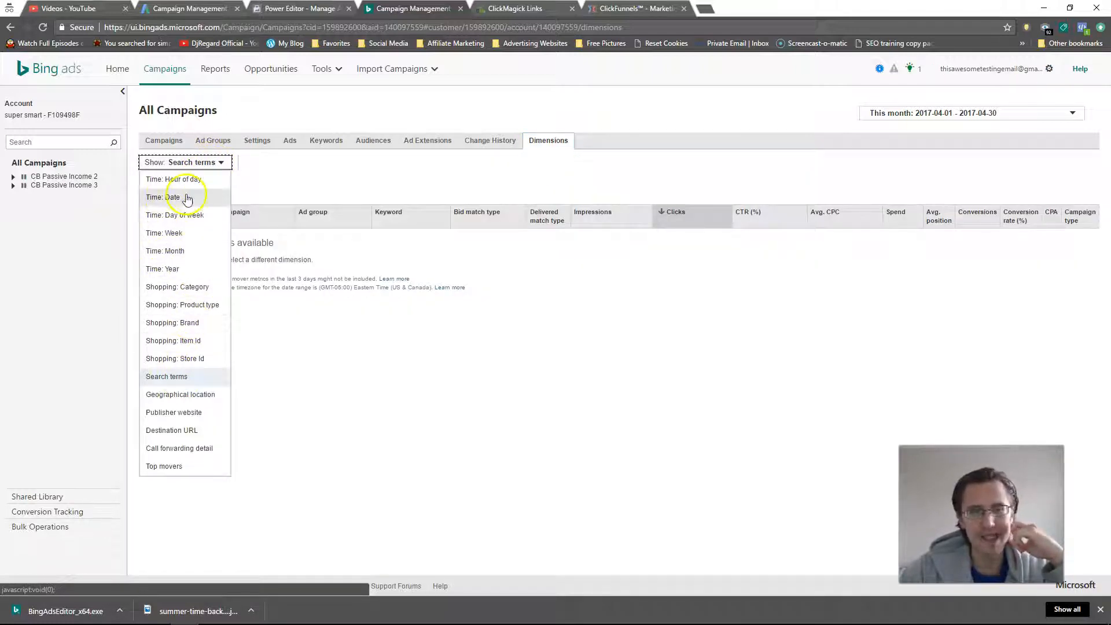
mouse_move(174, 417)
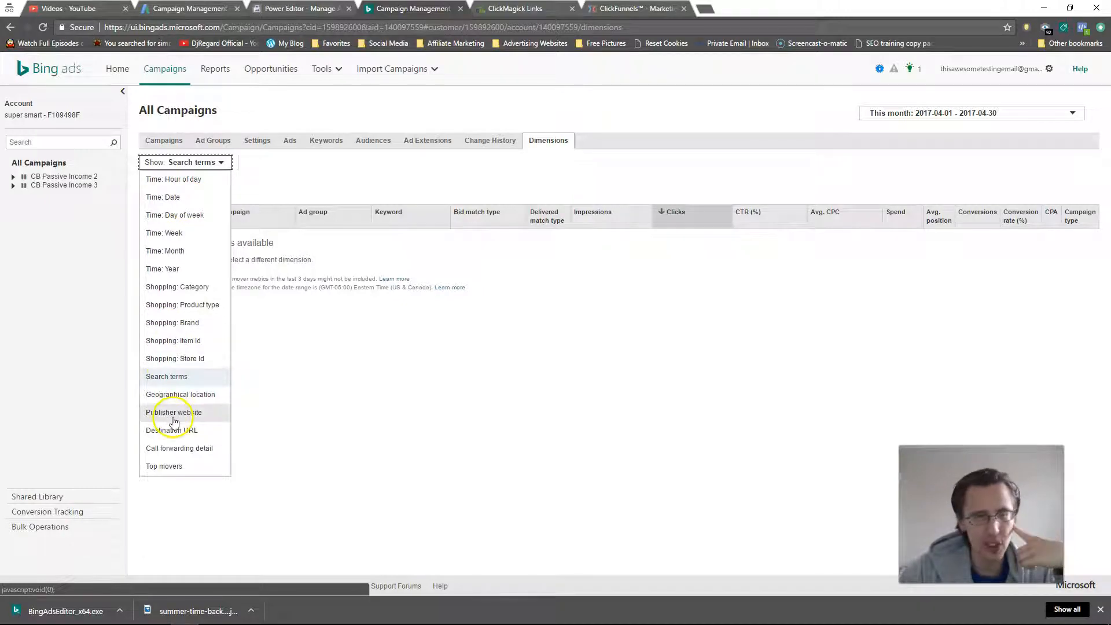
left_click(166, 376)
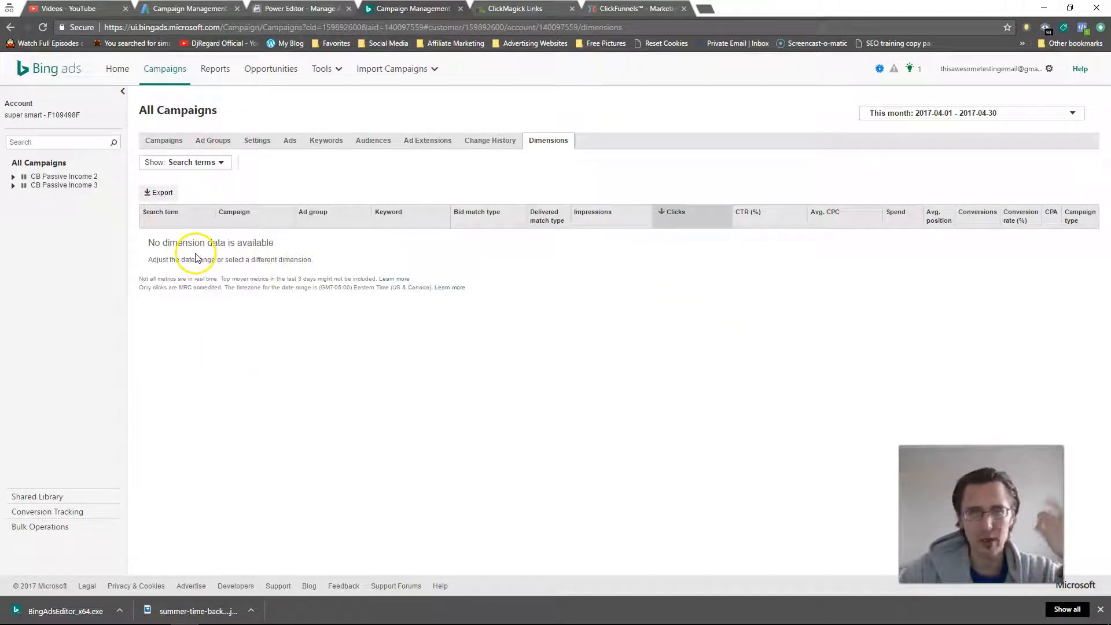
mouse_move(220, 156)
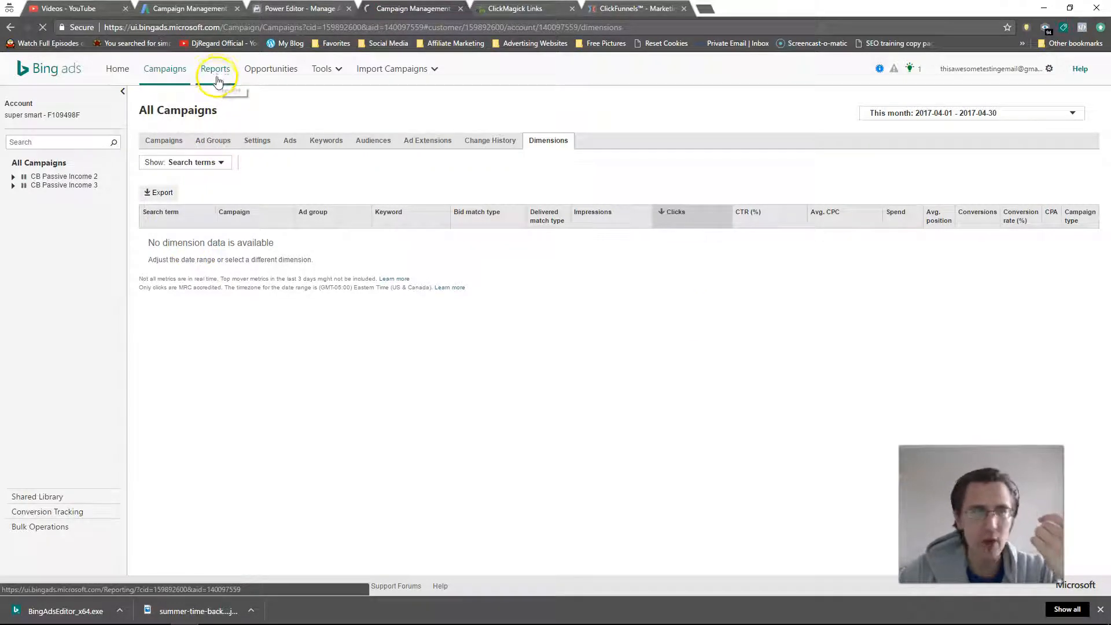
mouse_move(235, 149)
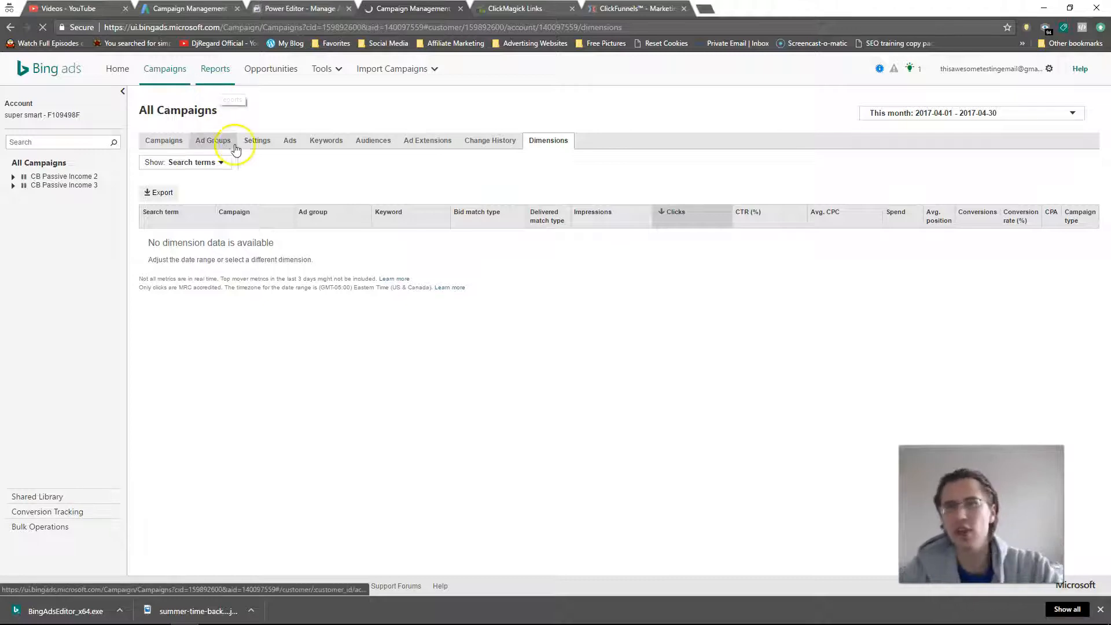
- Return to Reports, back on the default campaign report setup
left_click(215, 68)
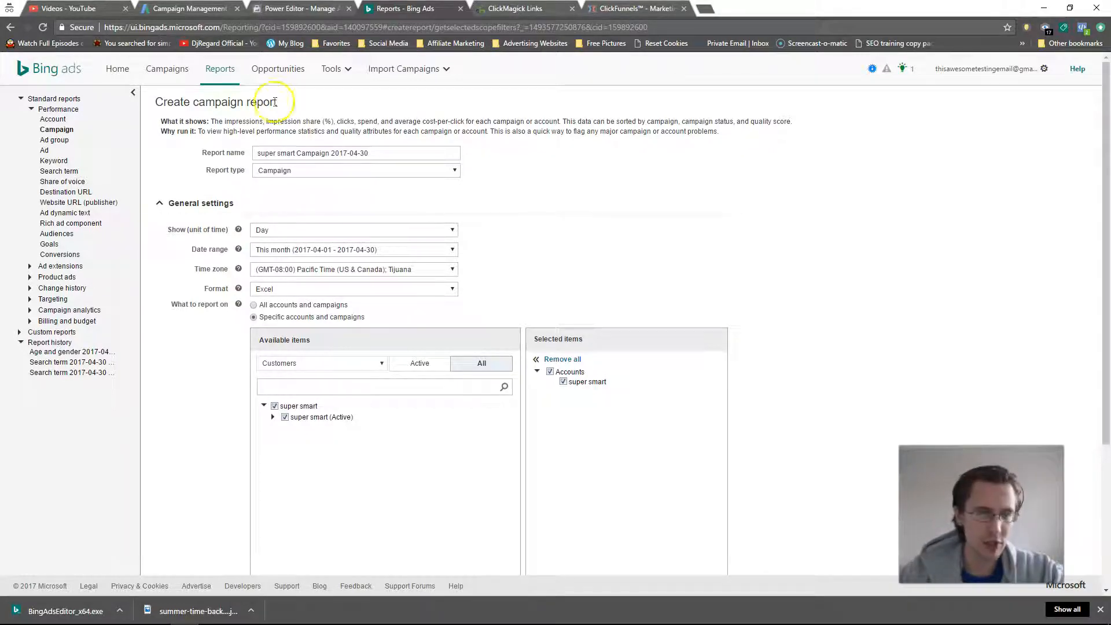
mouse_move(186, 175)
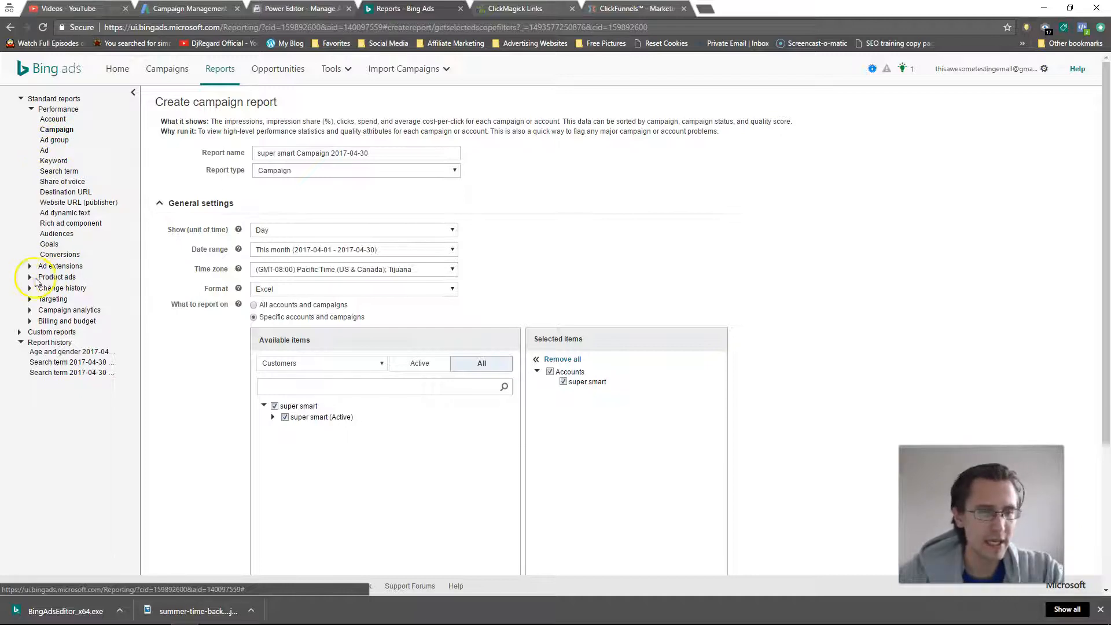
- Expand the Product ads, Change history, Targeting and Campaign analytics report groups
left_click(58, 276)
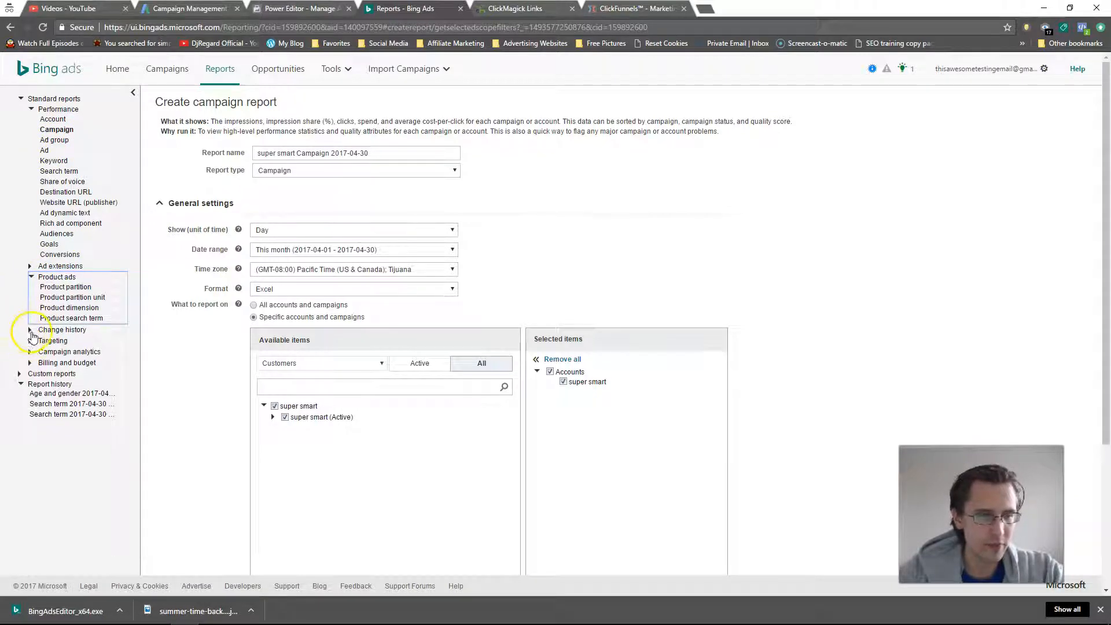
left_click(31, 330)
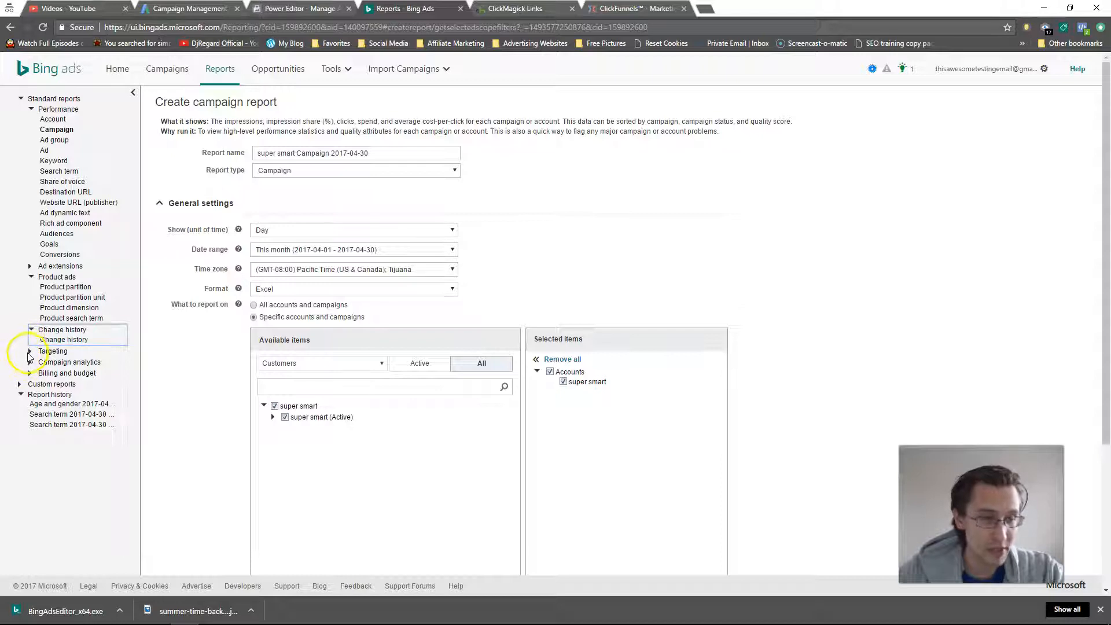
left_click(53, 351)
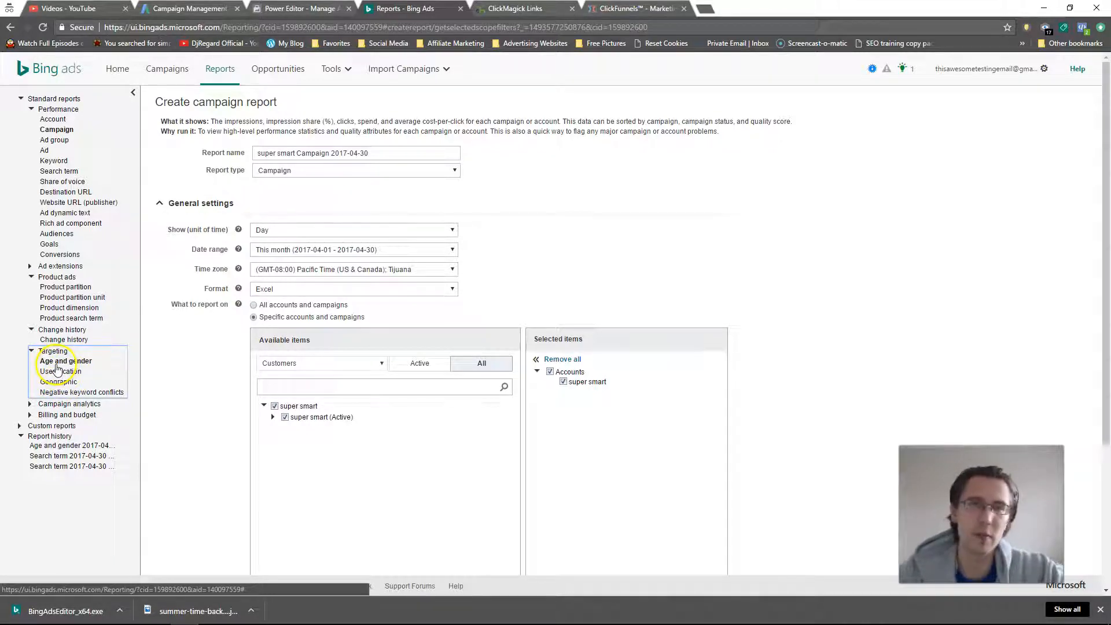
mouse_move(65, 361)
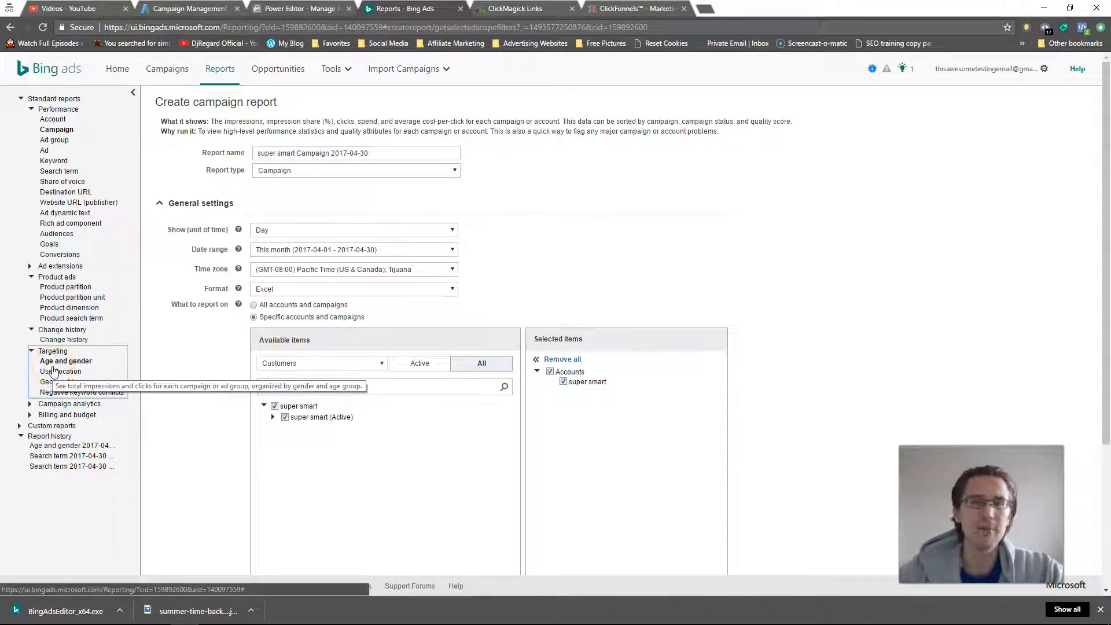
mouse_move(61, 371)
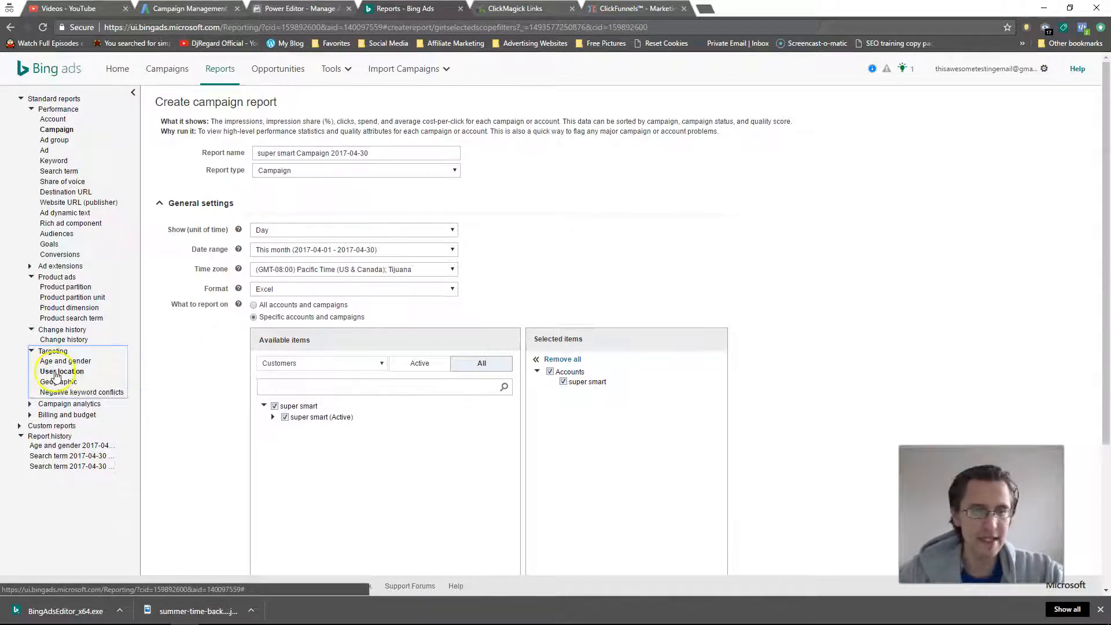
mouse_move(58, 380)
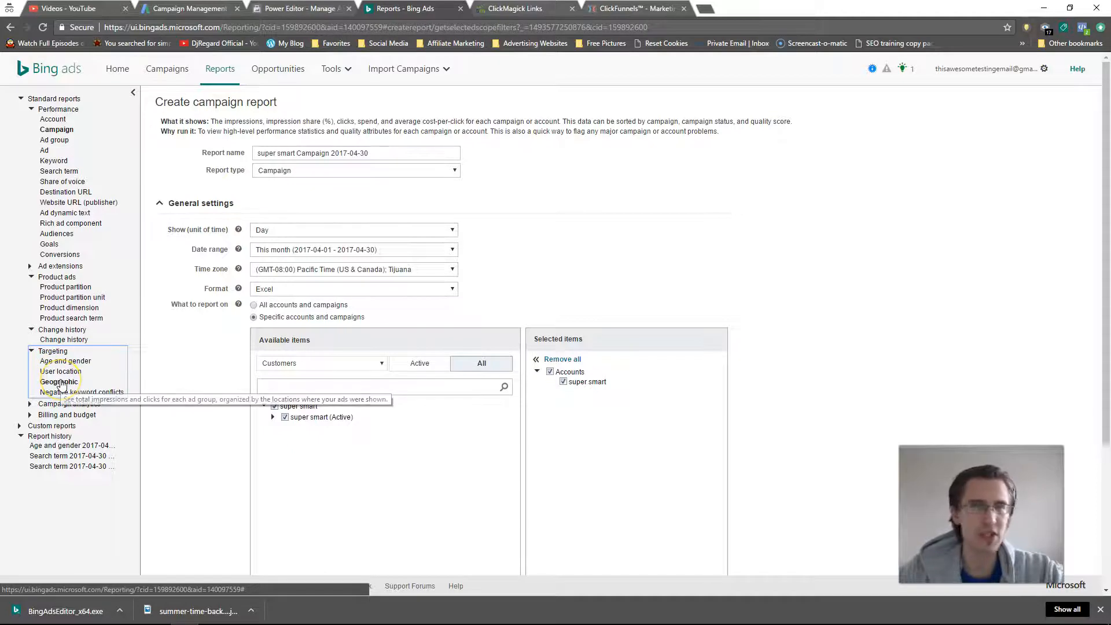
left_click(52, 403)
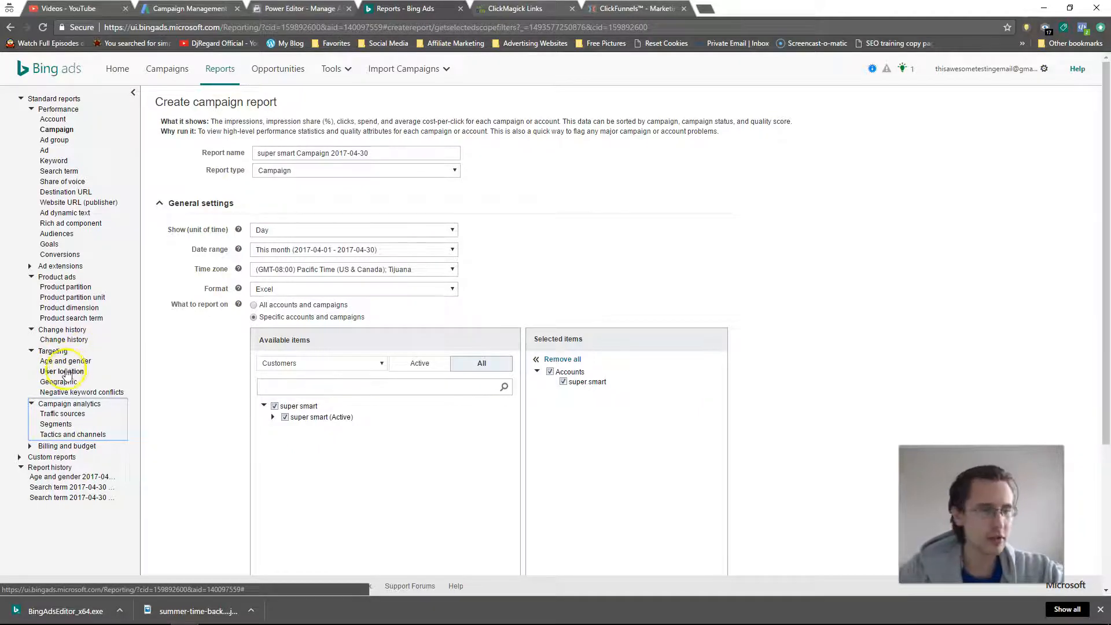
mouse_move(4, 315)
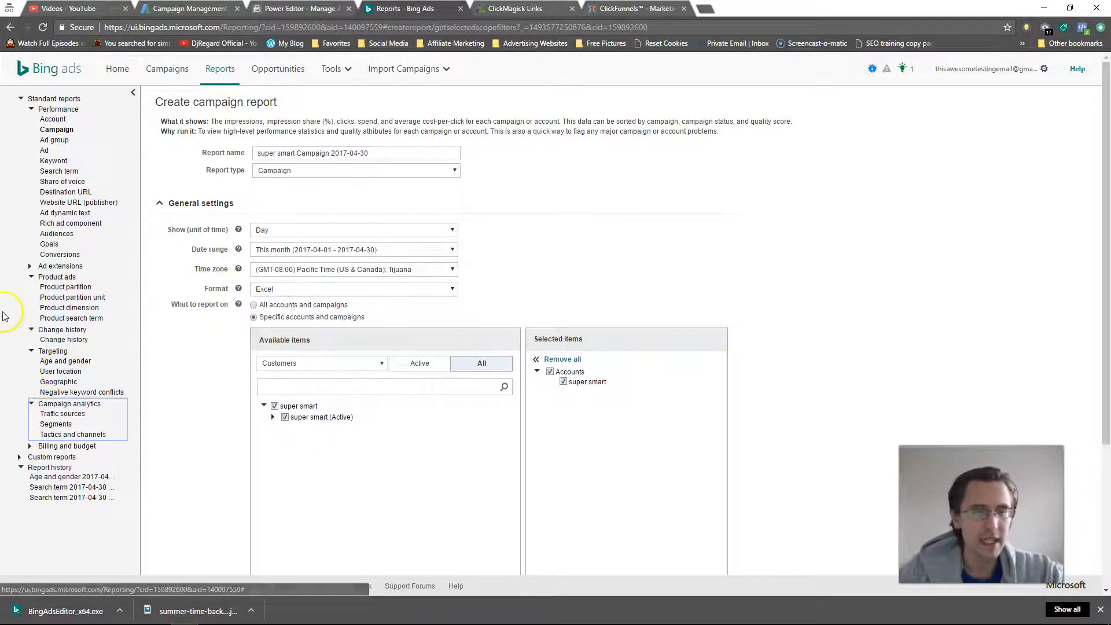
mouse_move(305, 229)
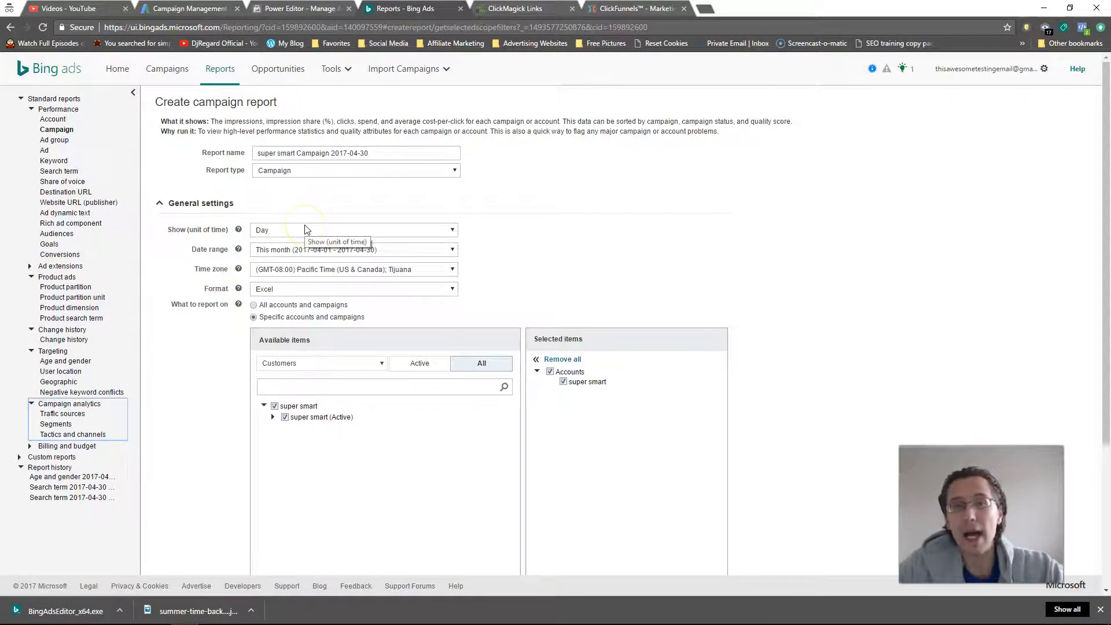
mouse_move(263, 97)
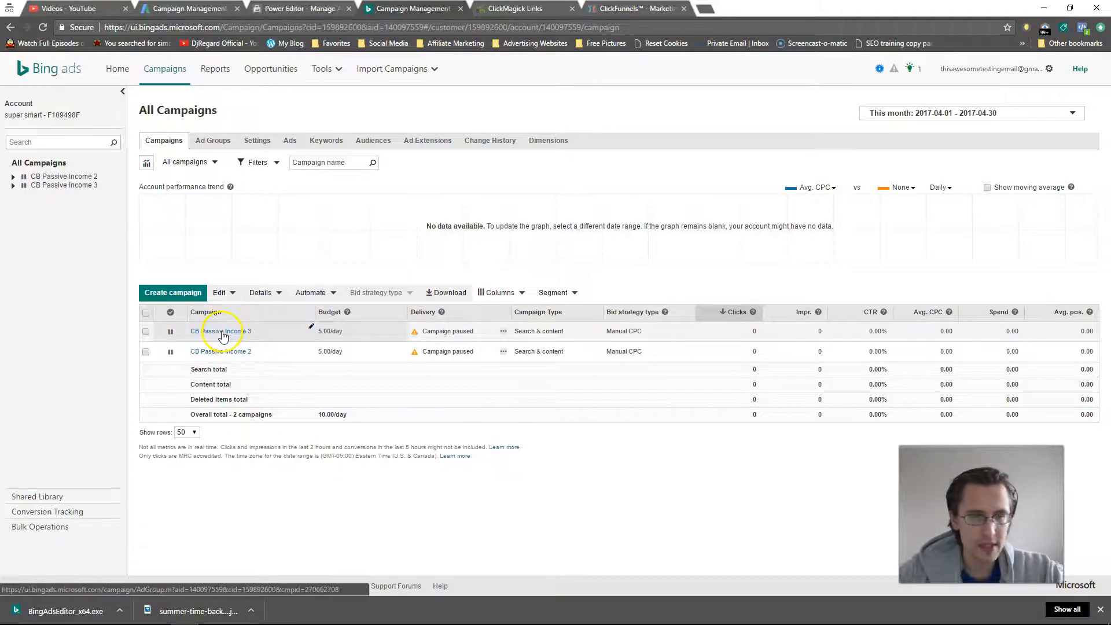
- Open CB Passive Income 3's settings and select the United States 0% bid adjustment value
left_click(223, 331)
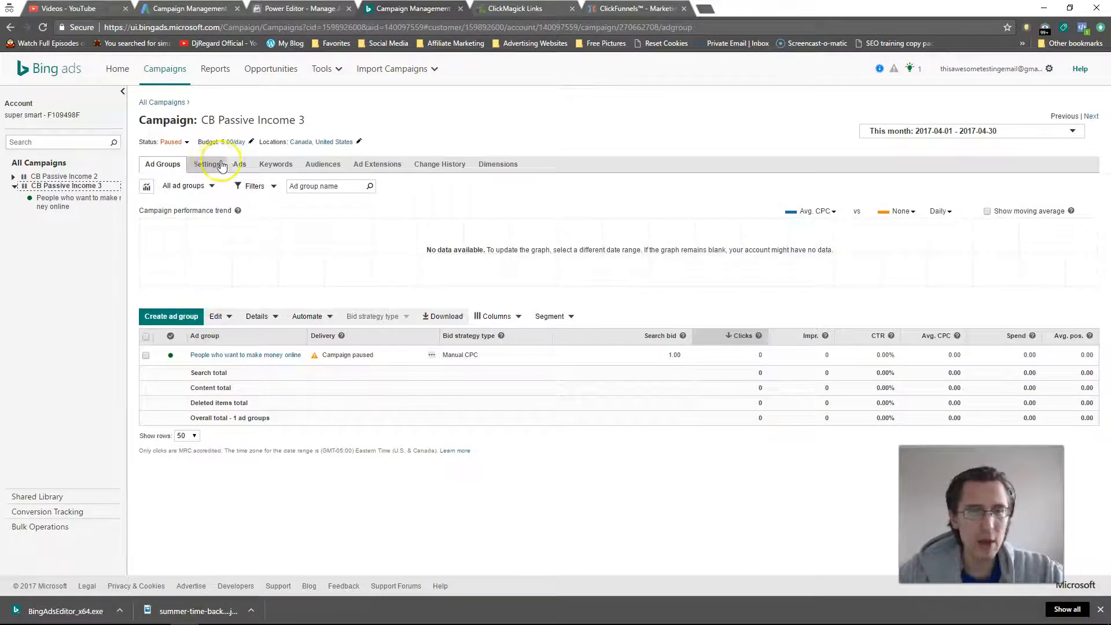
left_click(206, 163)
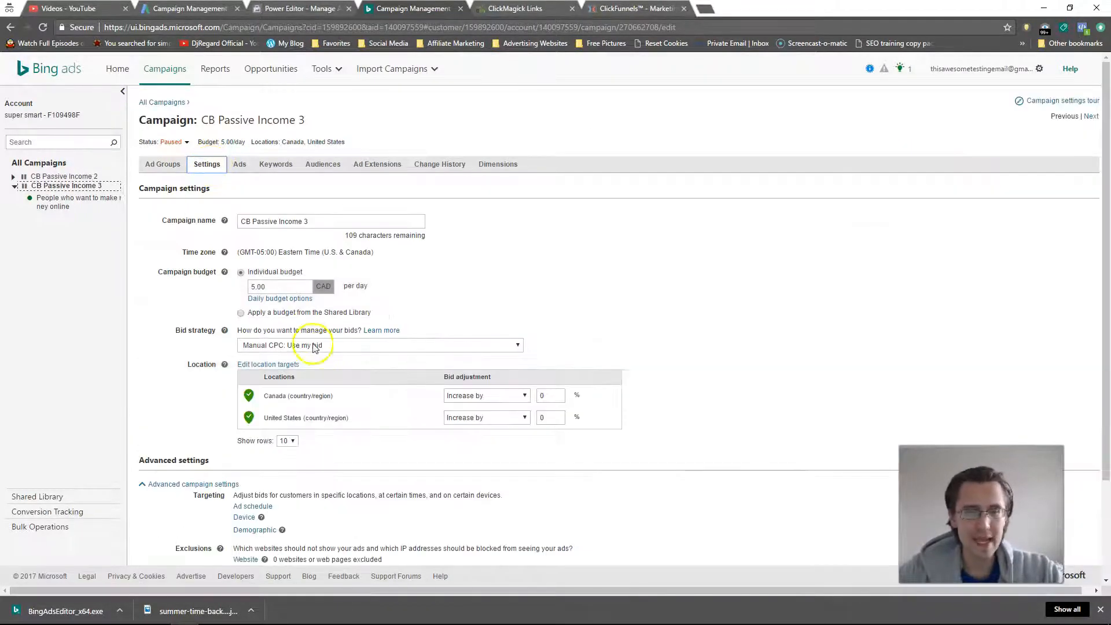
scroll("down", 3)
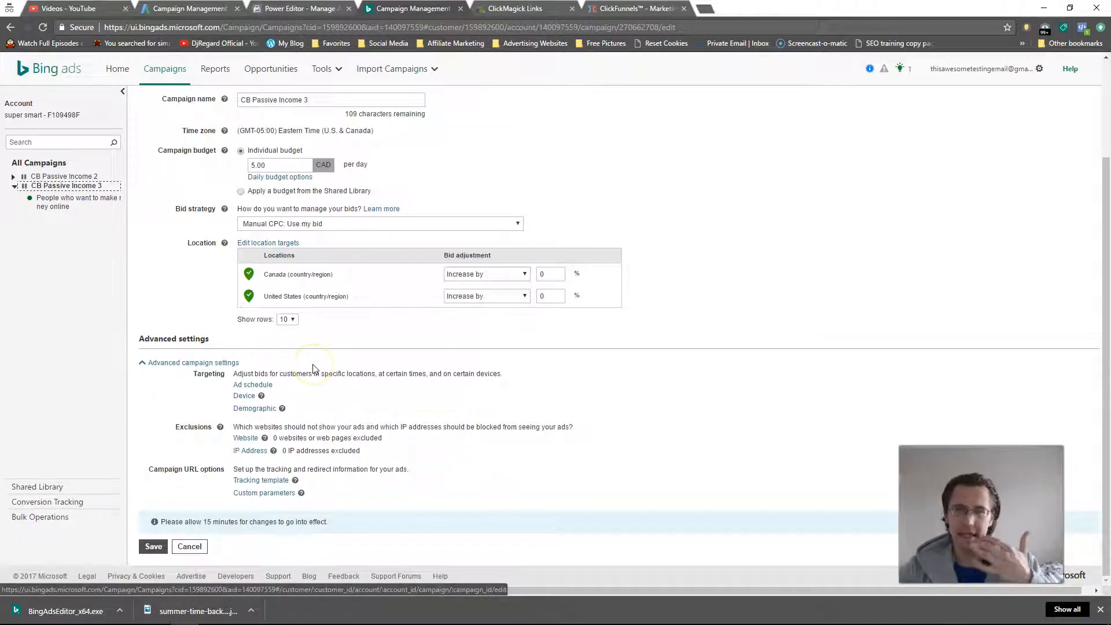
mouse_move(270, 396)
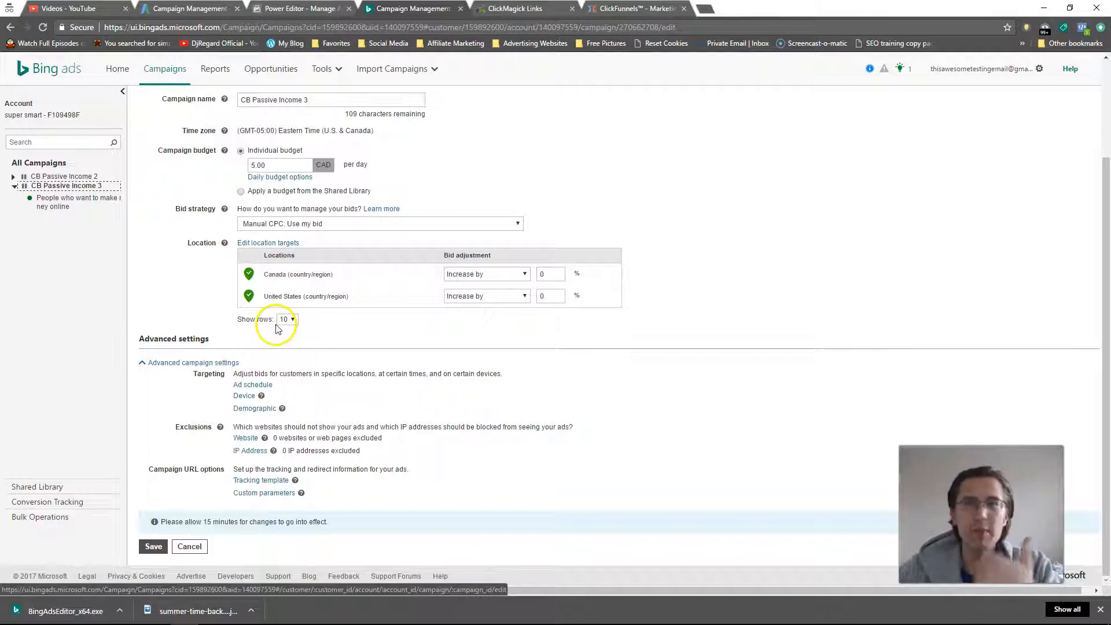
mouse_move(311, 274)
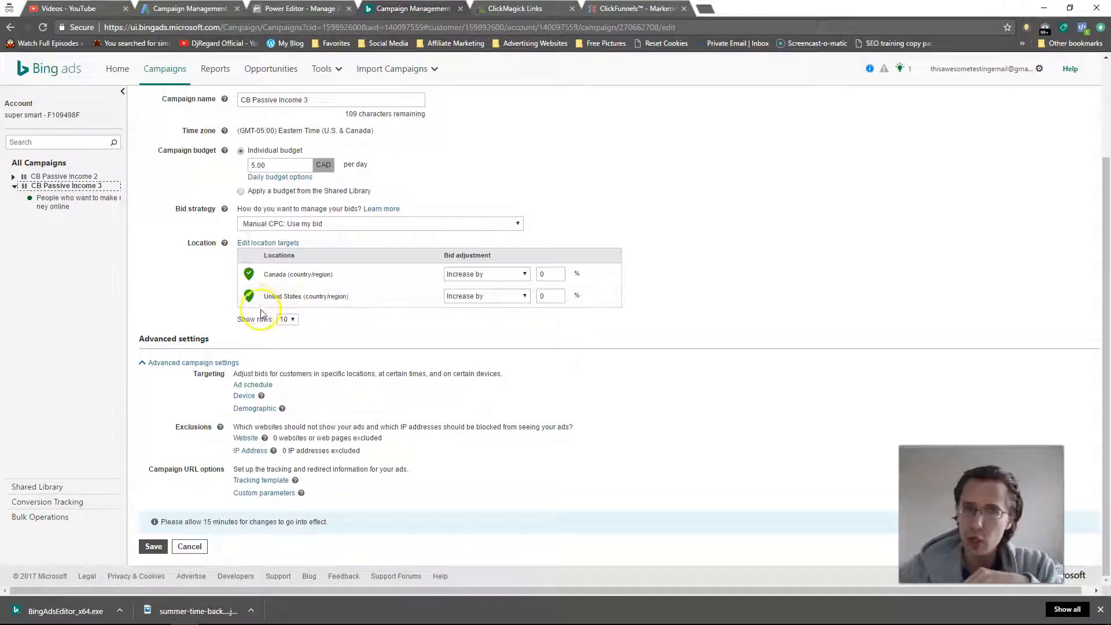
mouse_move(564, 324)
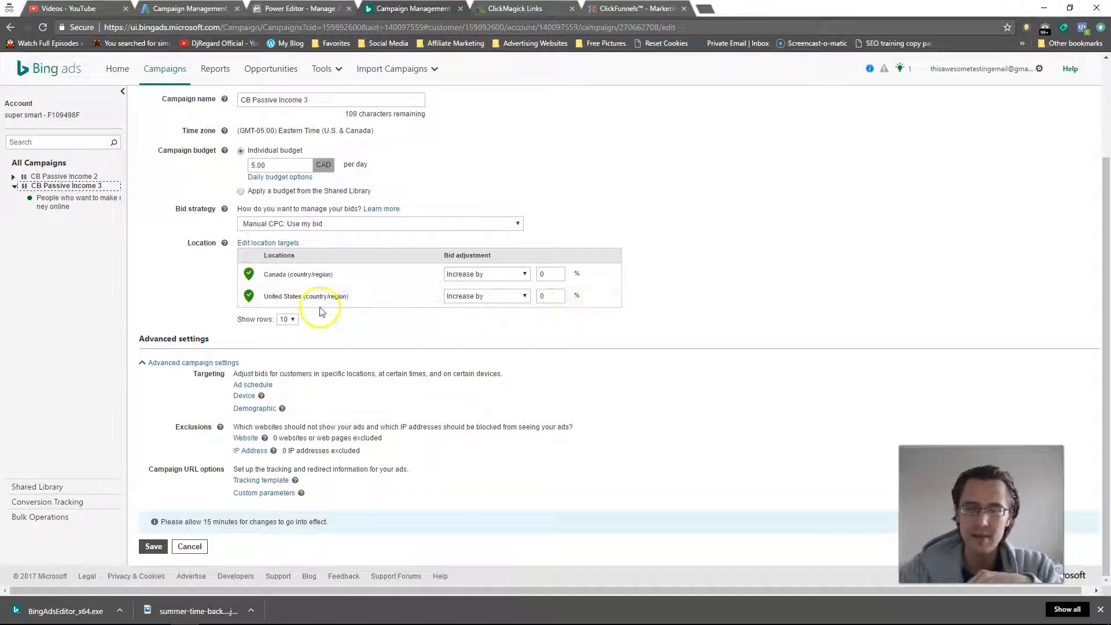
mouse_move(323, 333)
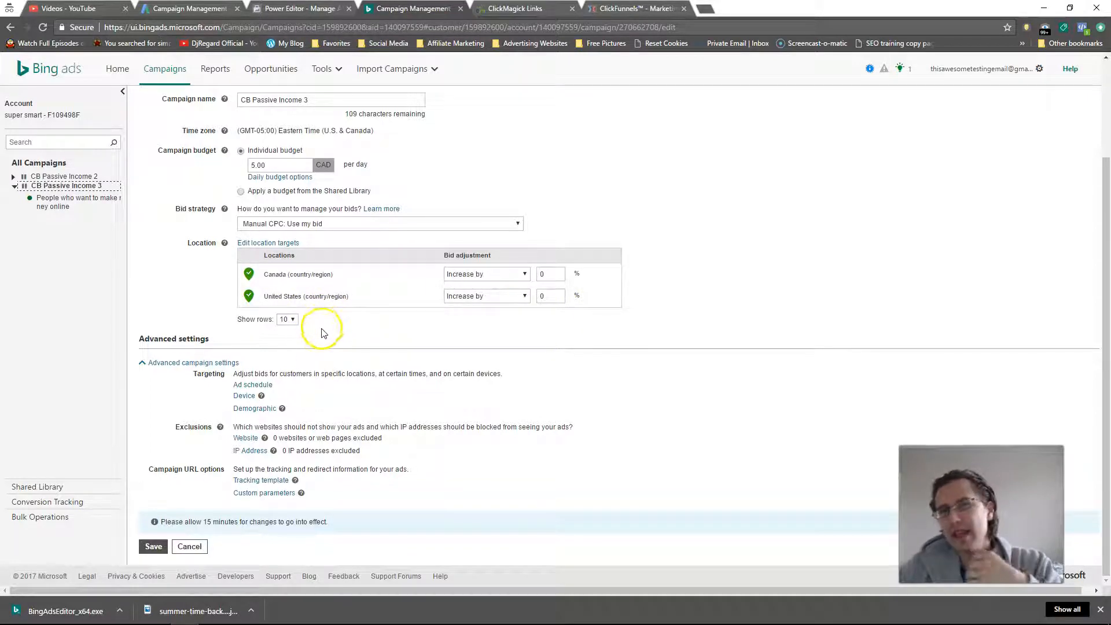
mouse_move(384, 347)
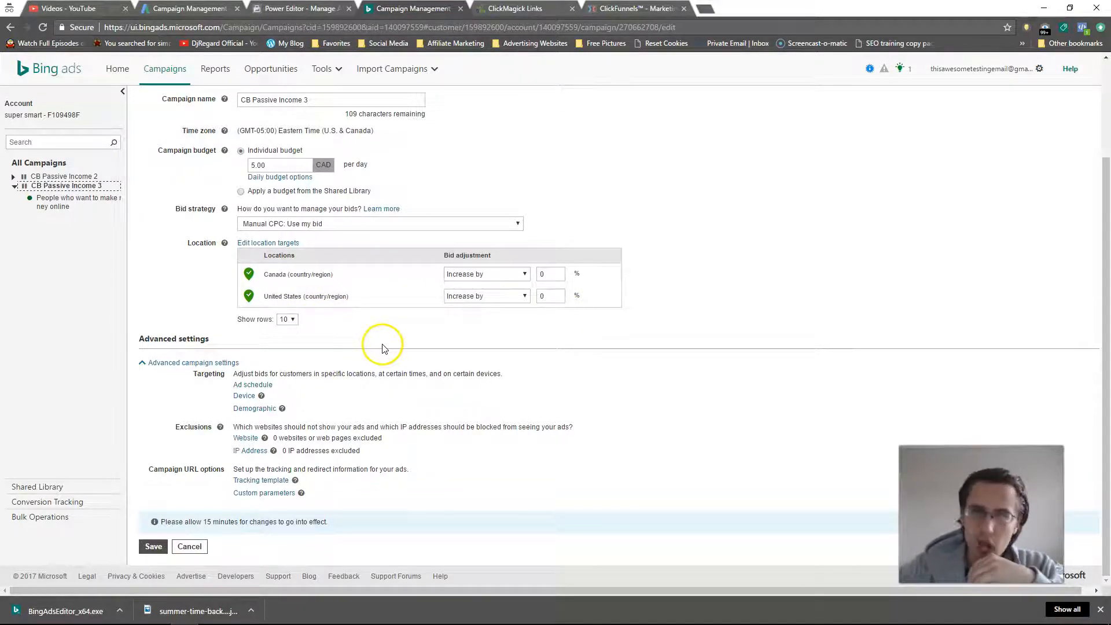
mouse_move(374, 336)
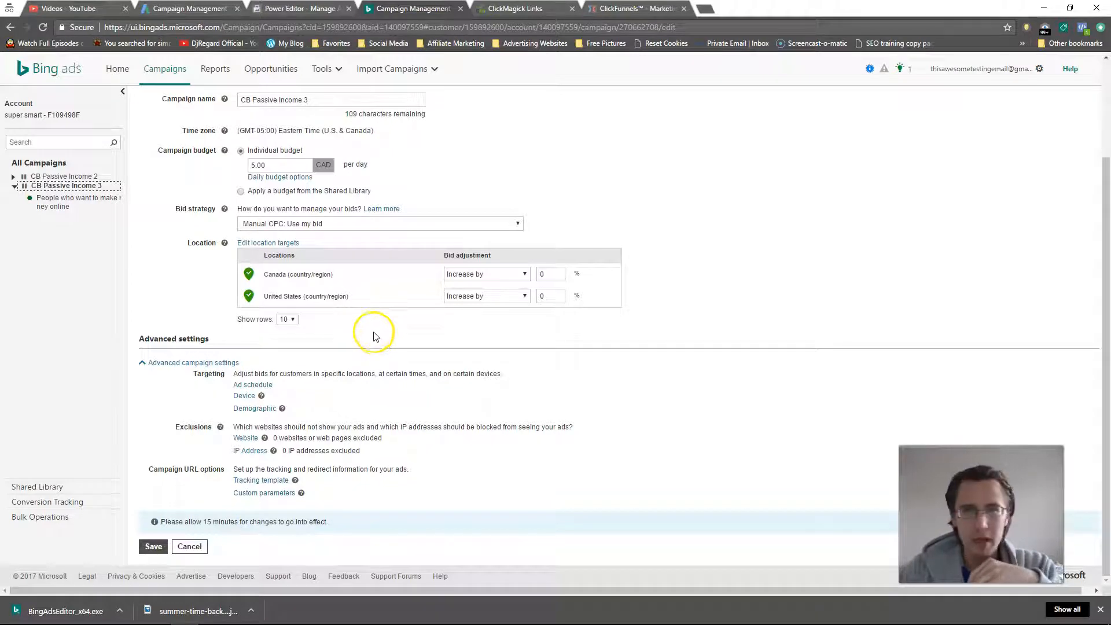
mouse_move(370, 323)
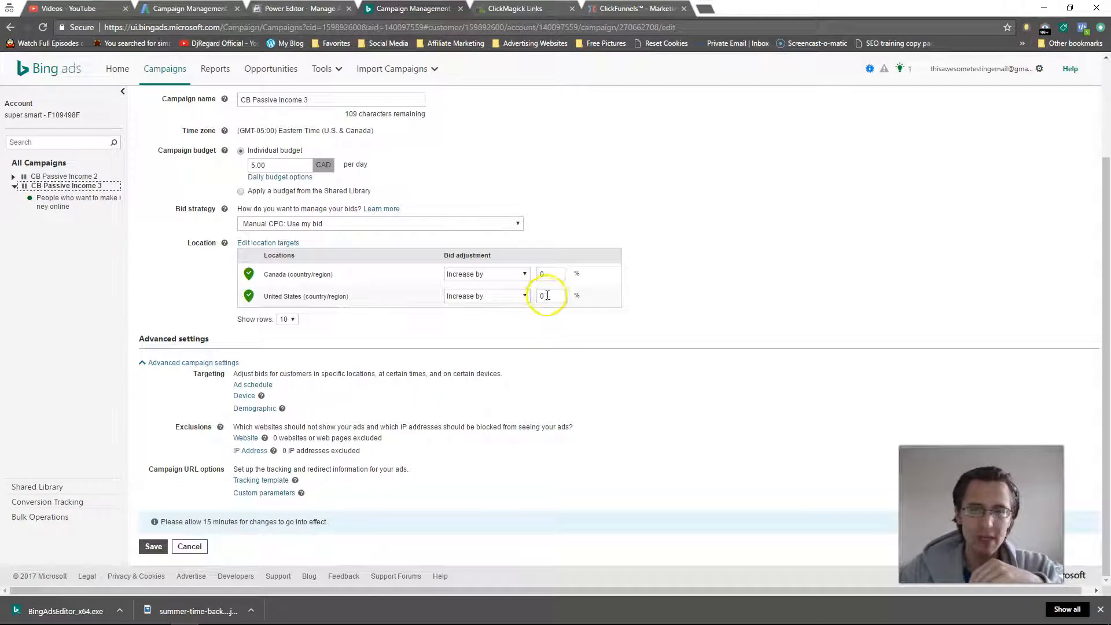
triple_click(550, 295)
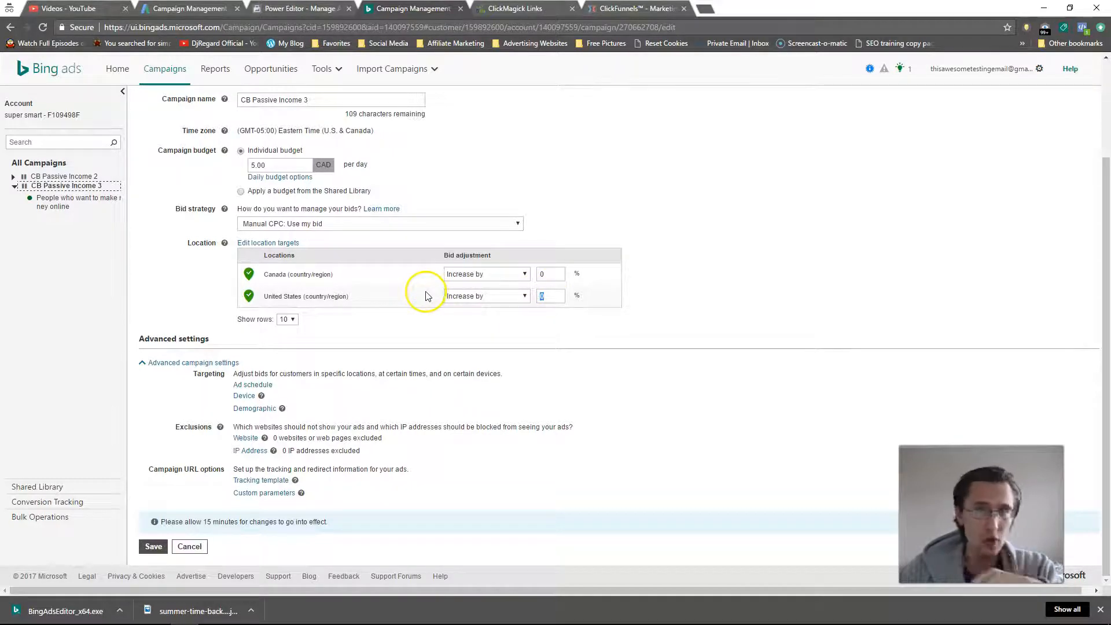
mouse_move(321, 288)
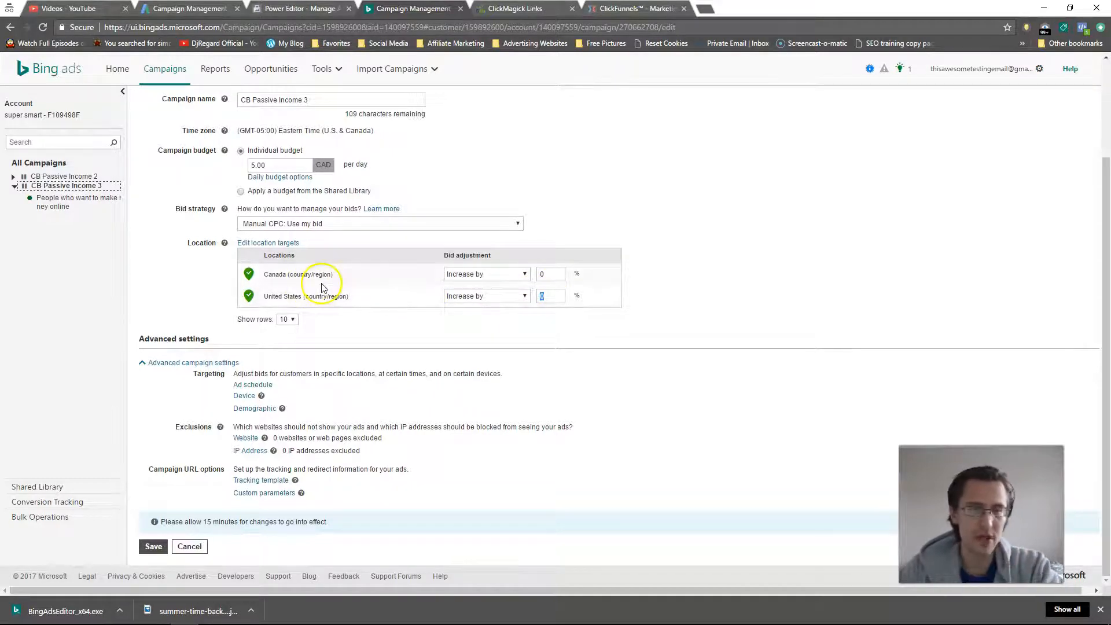
mouse_move(219, 369)
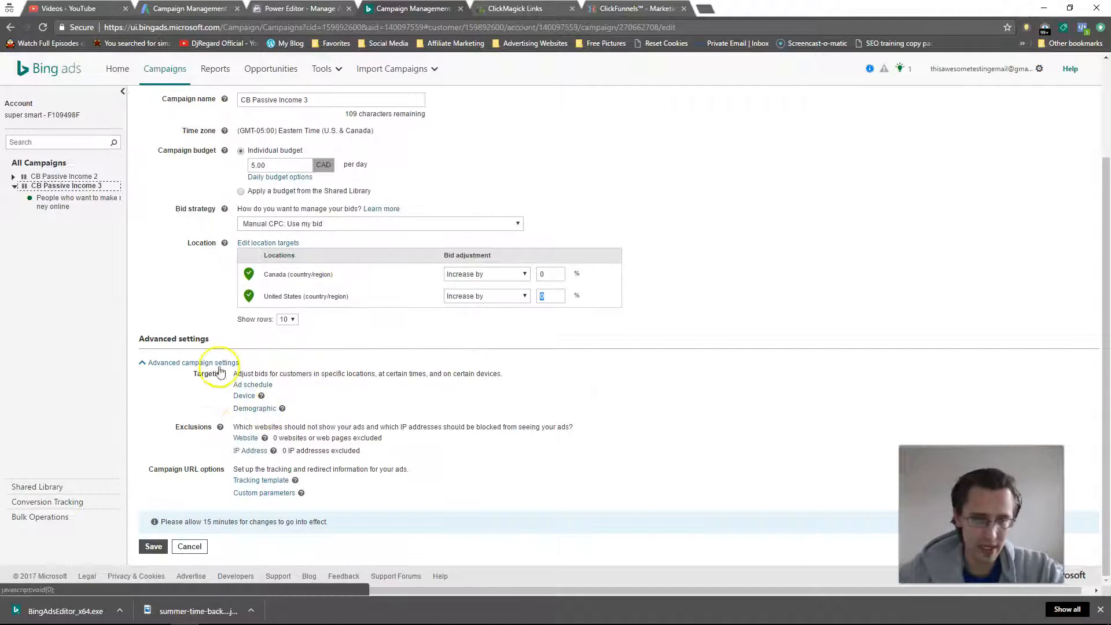
mouse_move(190, 271)
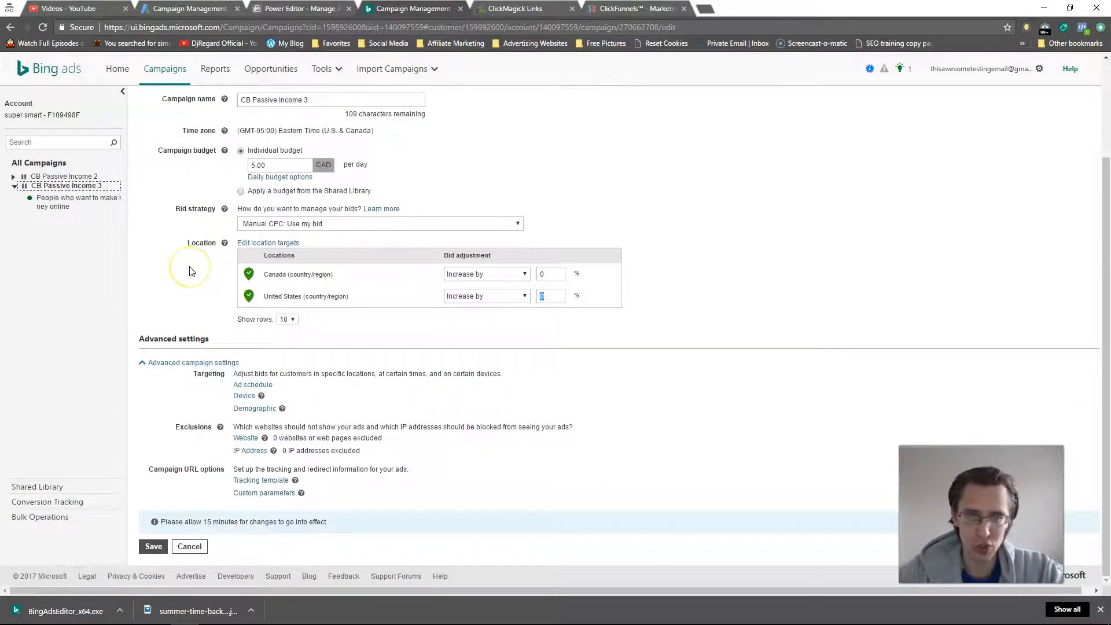
left_click(255, 409)
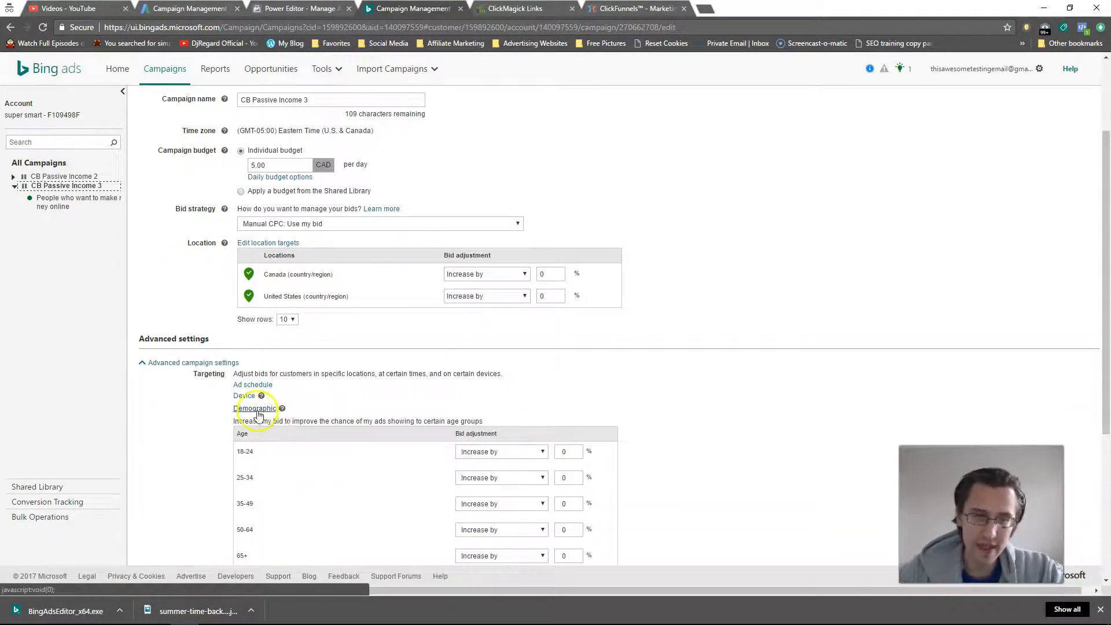
scroll("up", 3)
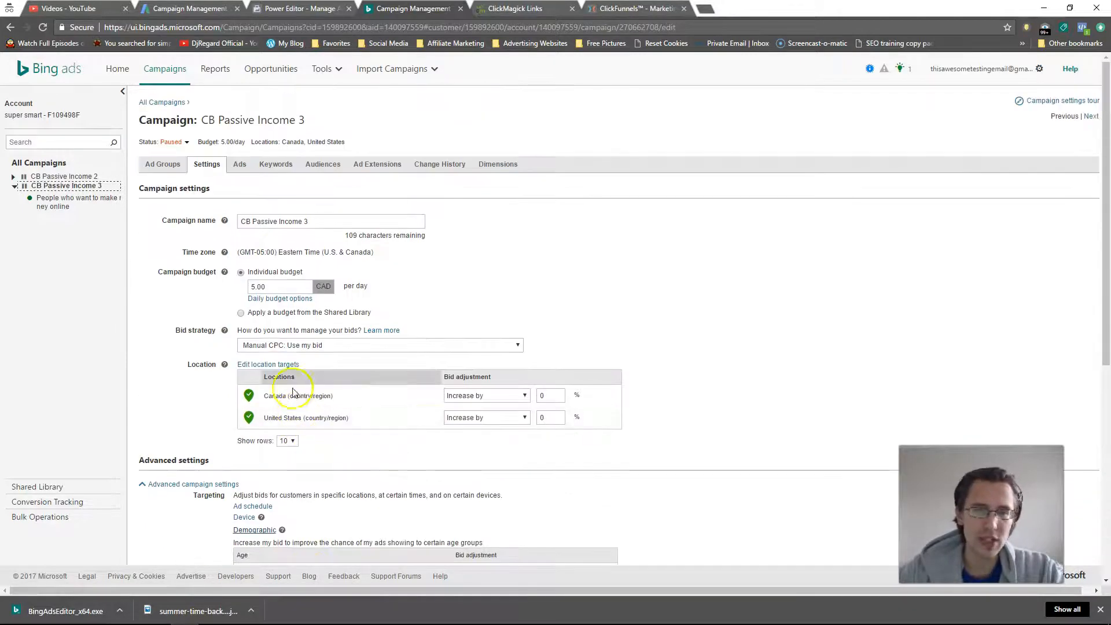
scroll("down", 3)
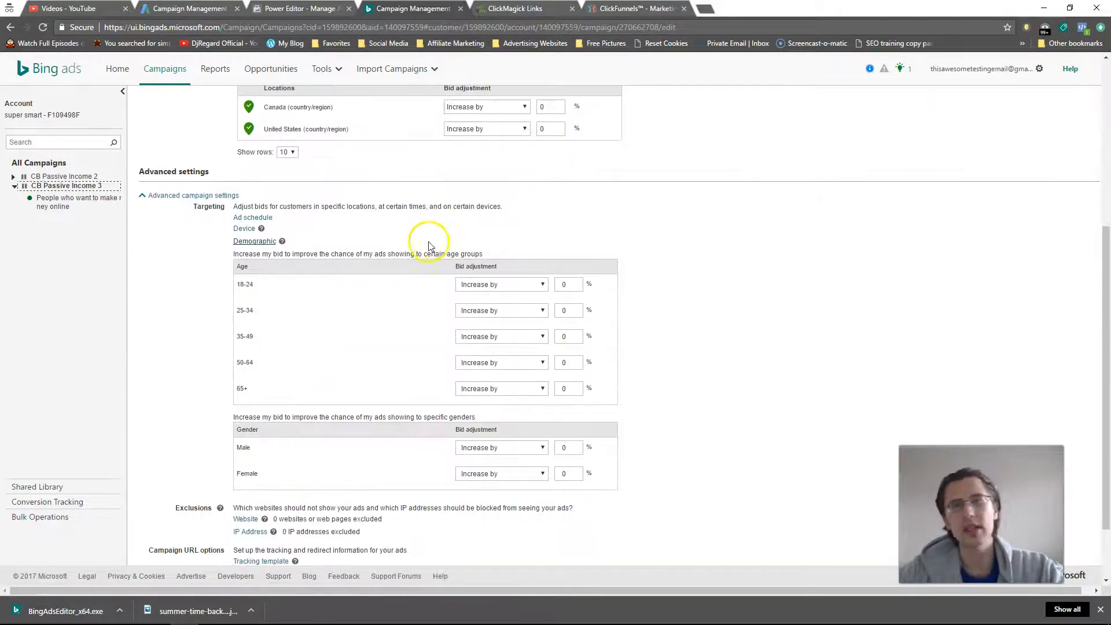
scroll("down", 3)
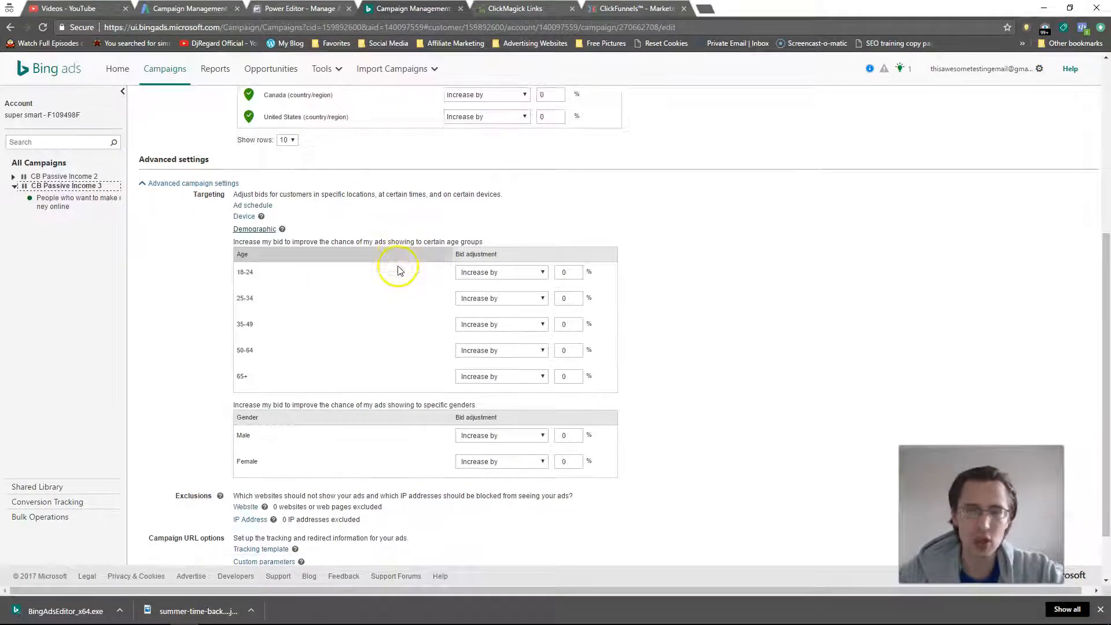
scroll("down", 3)
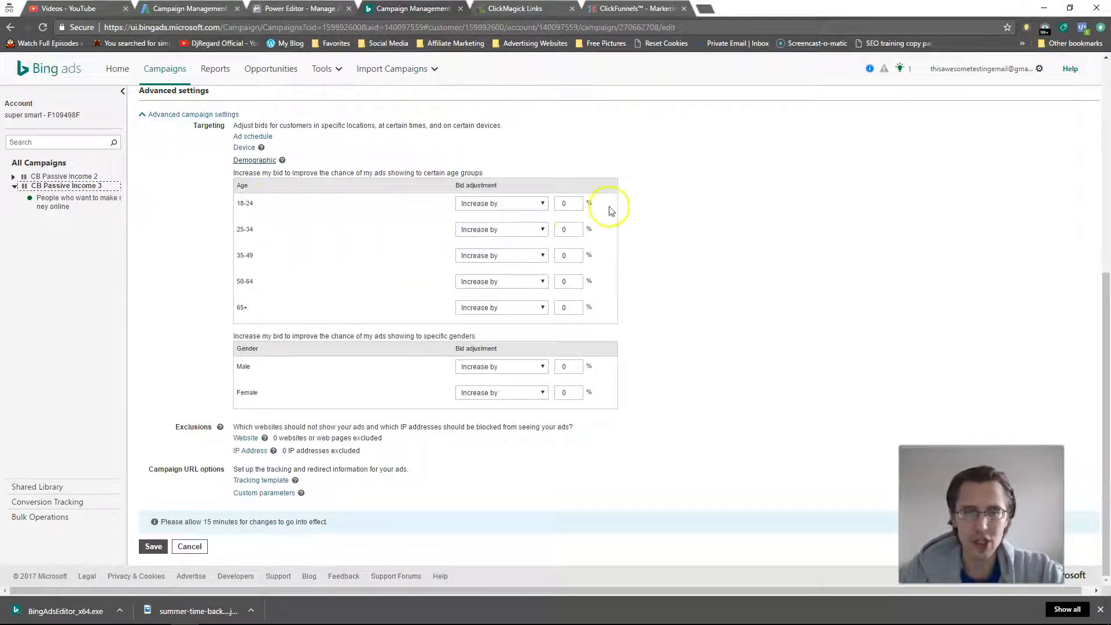
- Enter a 90% bid decrease for the 18-24 age group, replacing an initial 100
left_click(501, 204)
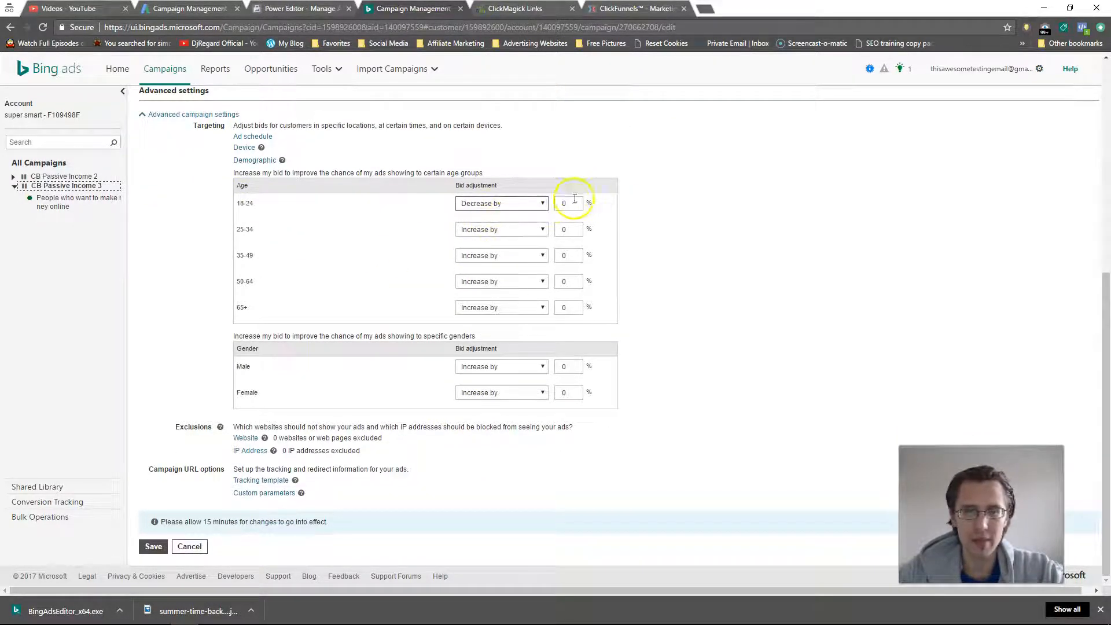
type("100")
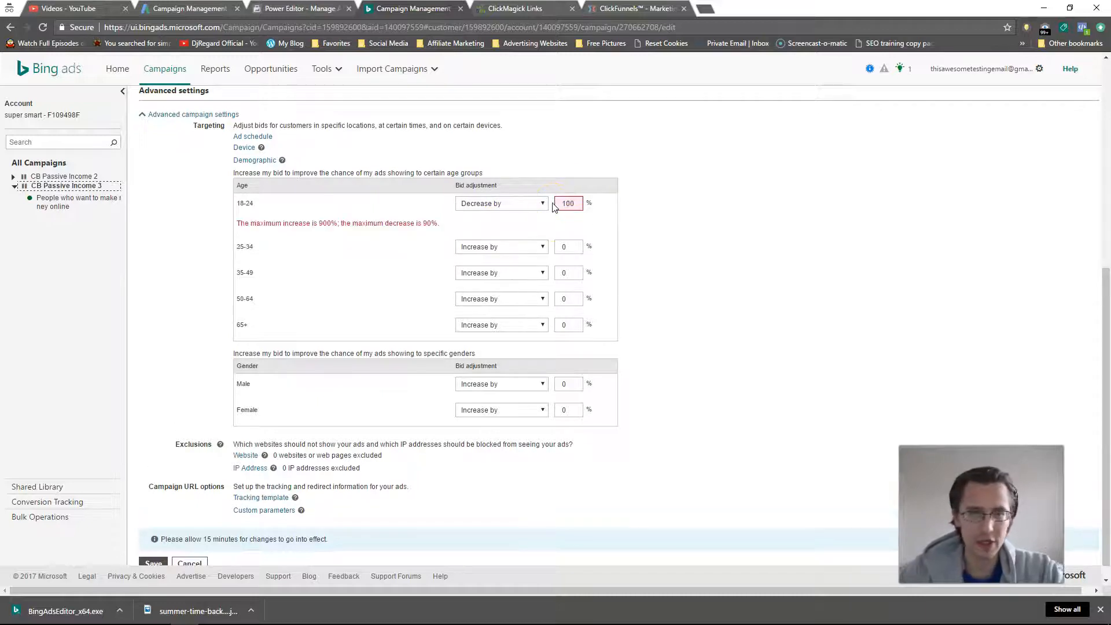
triple_click(567, 203)
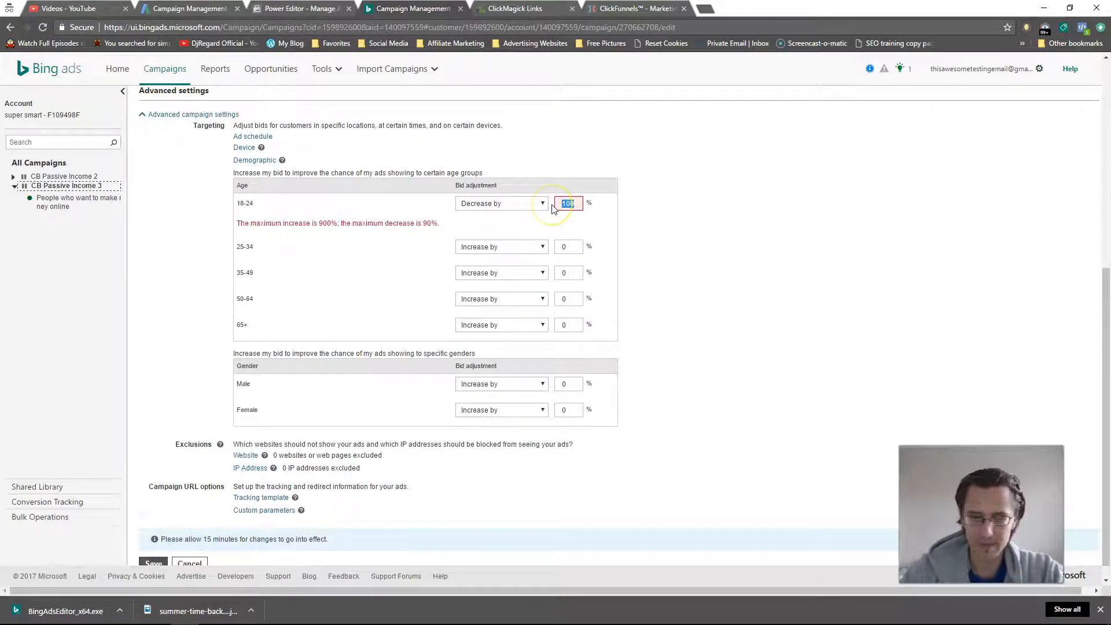
type("90")
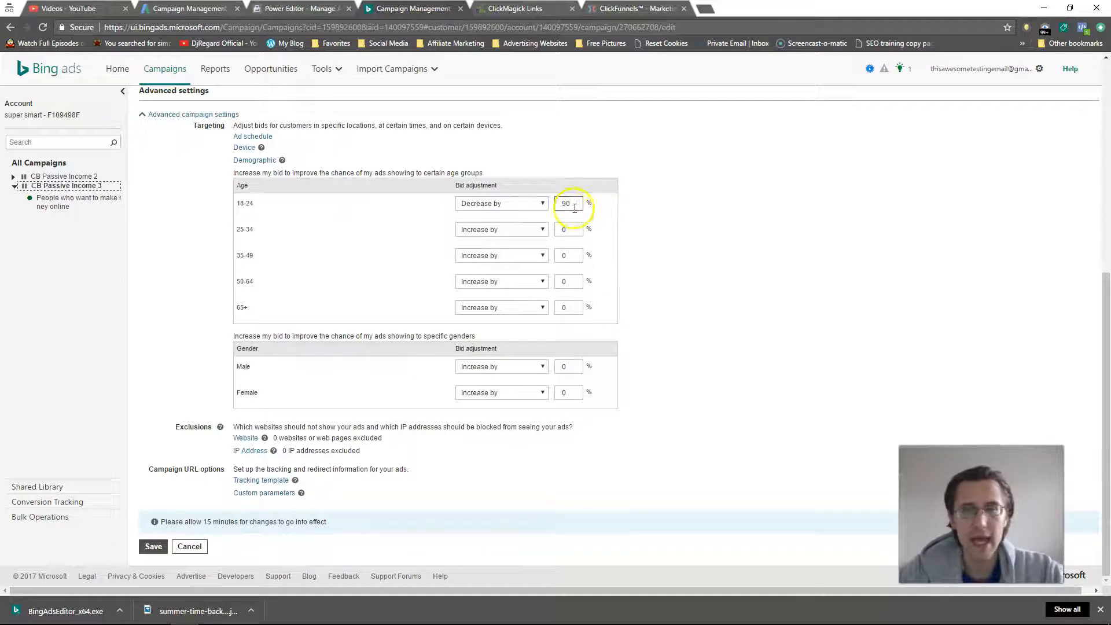
type("10")
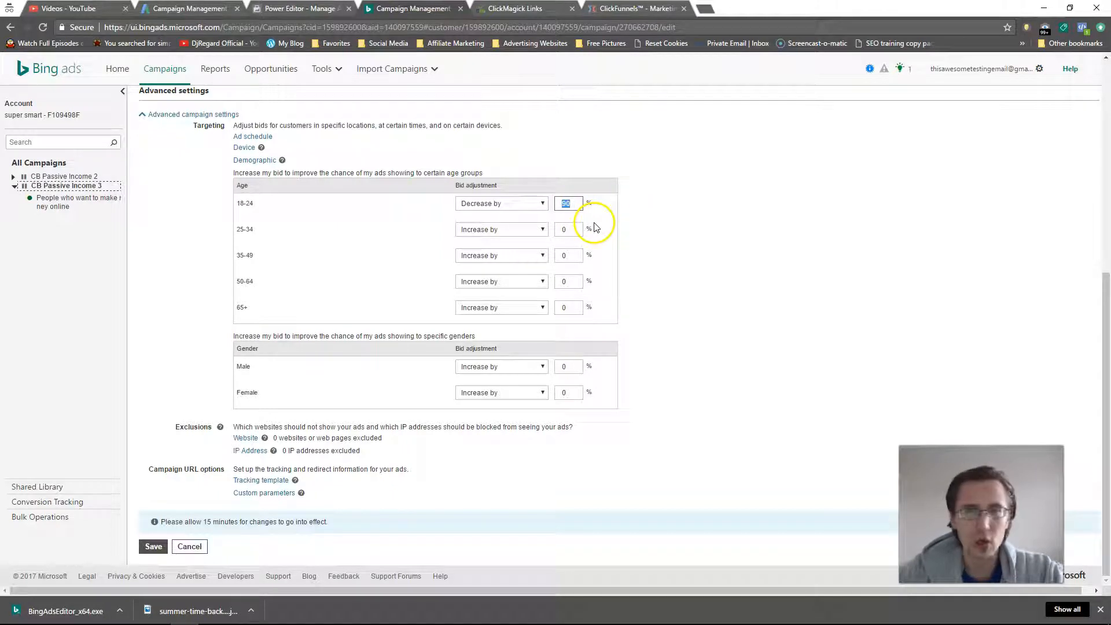
mouse_move(520, 243)
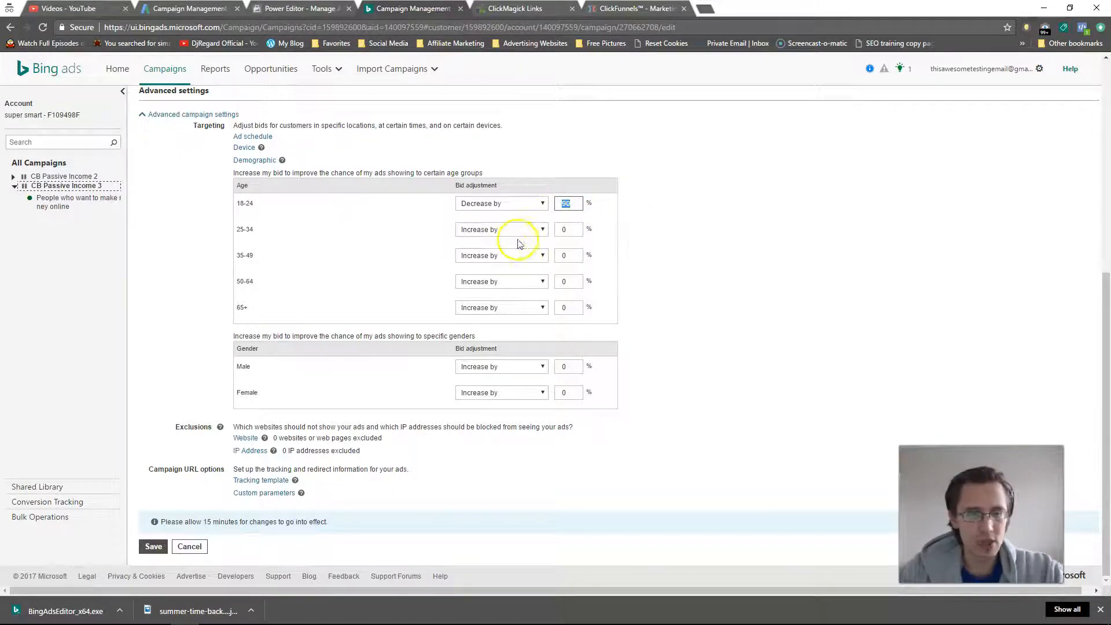
scroll("up", 3)
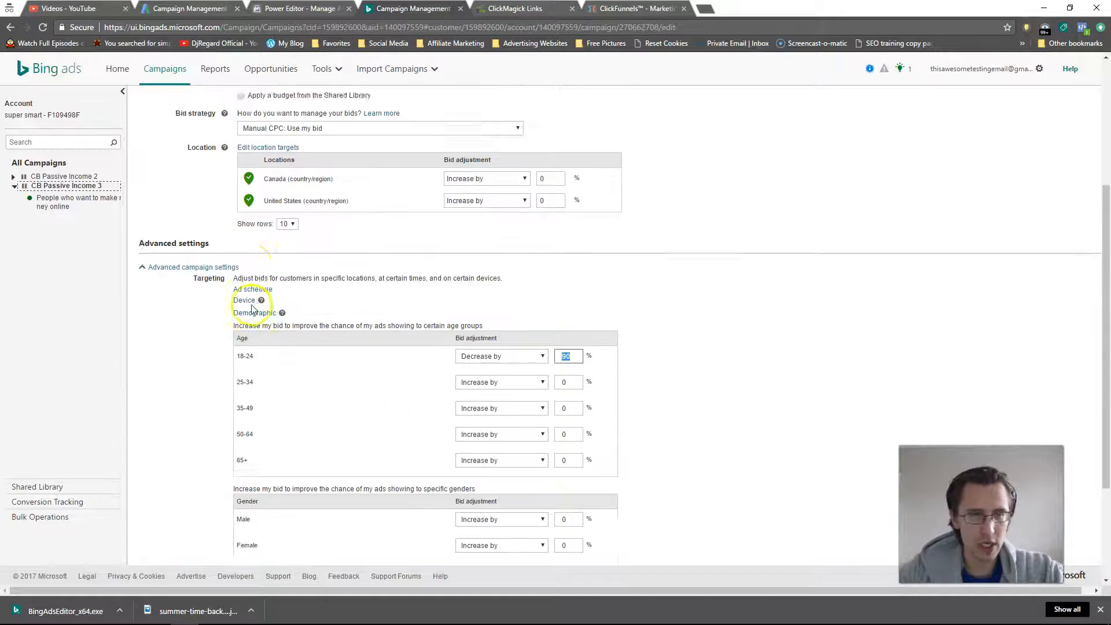
scroll("up", 3)
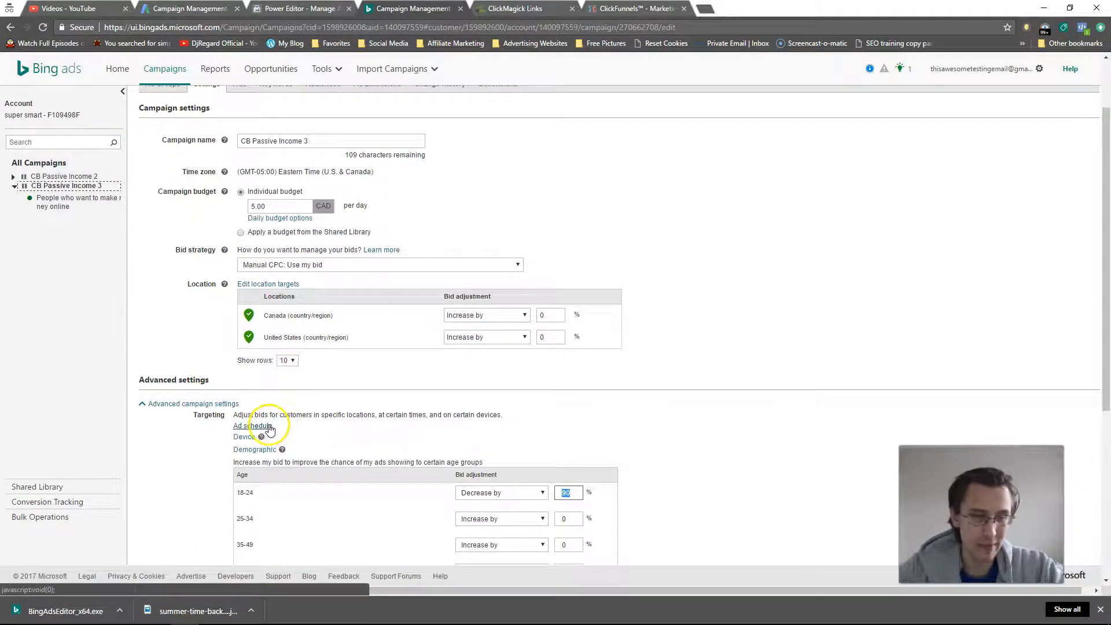
- Expand the ad schedule, showing one all-days 12 AM–12 AM row at 0%
left_click(255, 425)
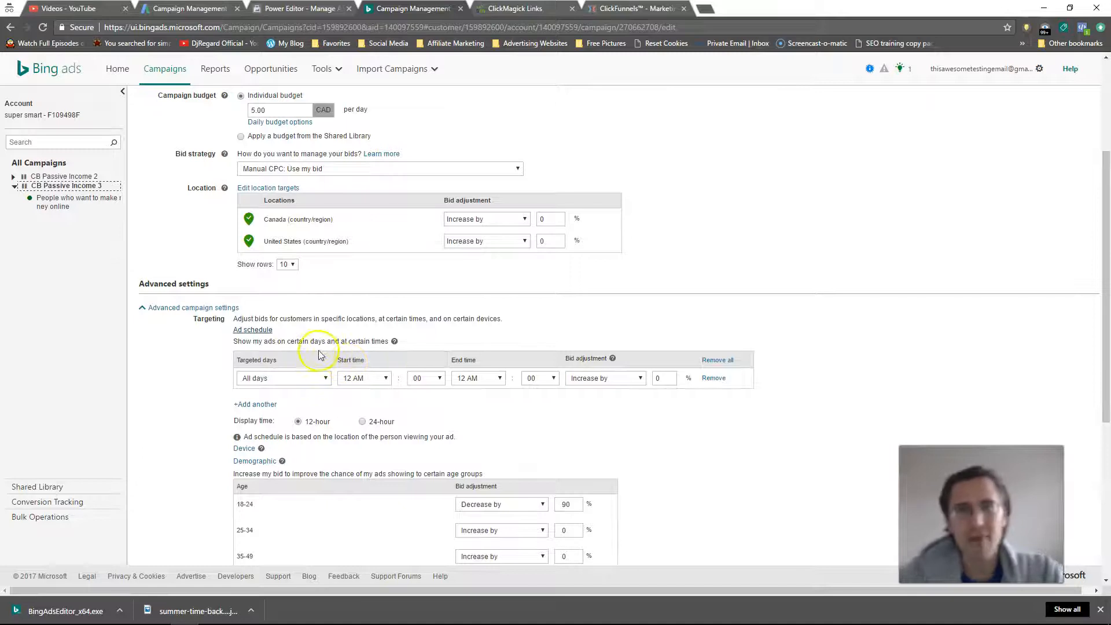
mouse_move(363, 395)
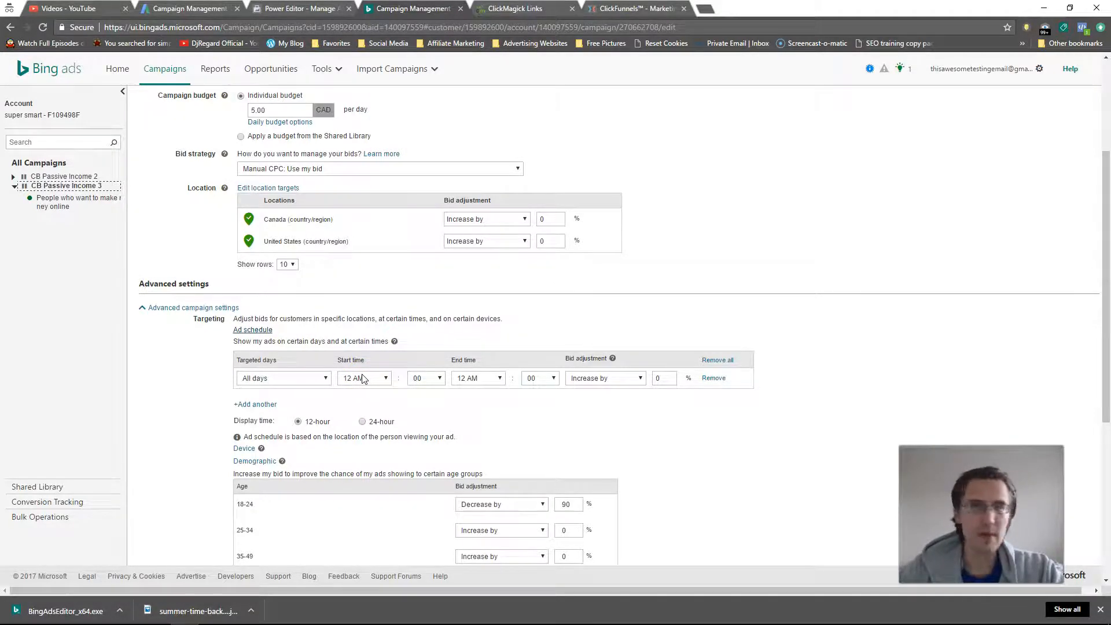
mouse_move(362, 360)
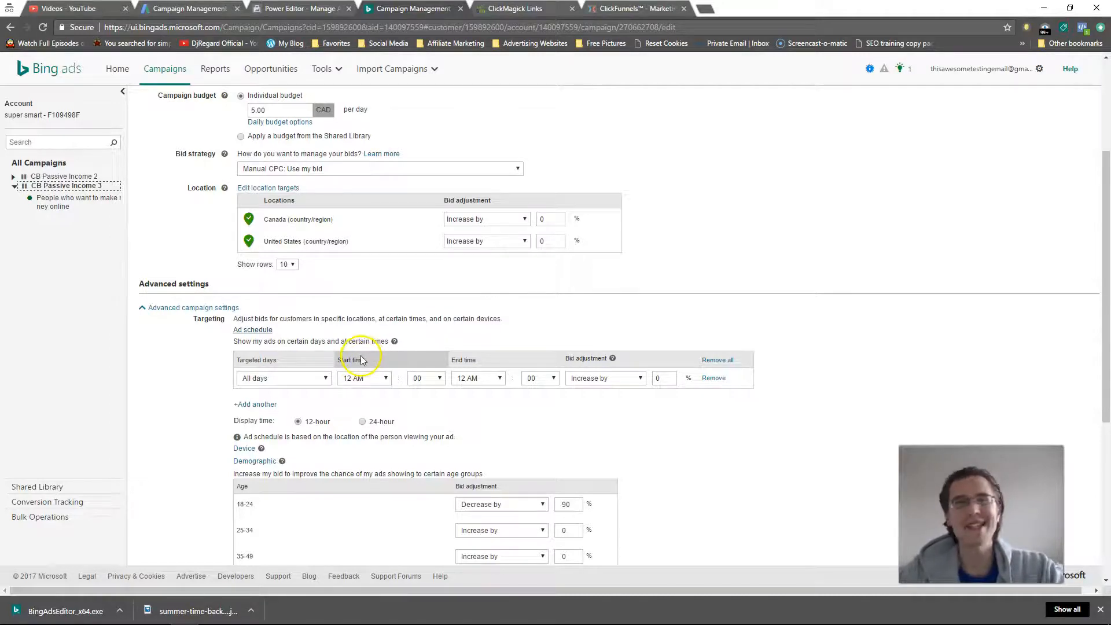
mouse_move(361, 358)
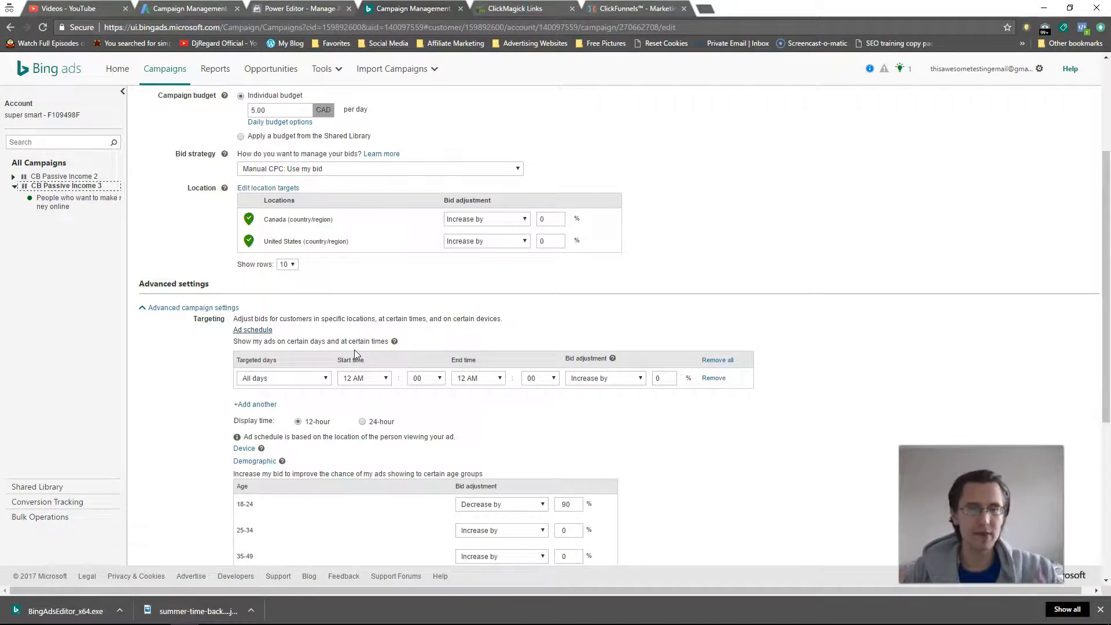
mouse_move(377, 354)
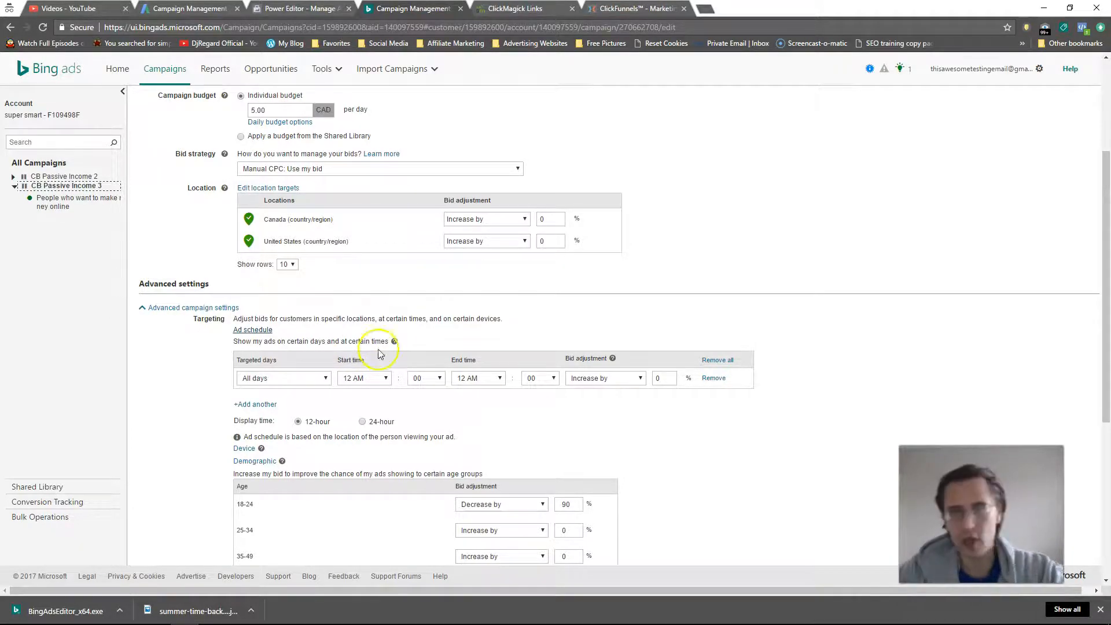
scroll("down", 3)
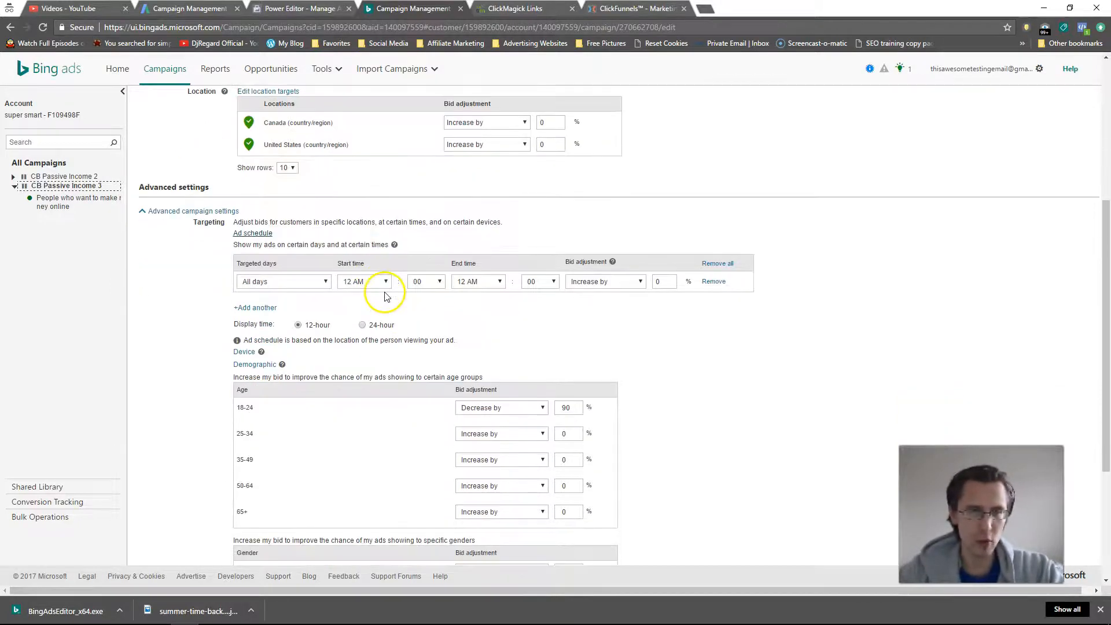
scroll("up", 3)
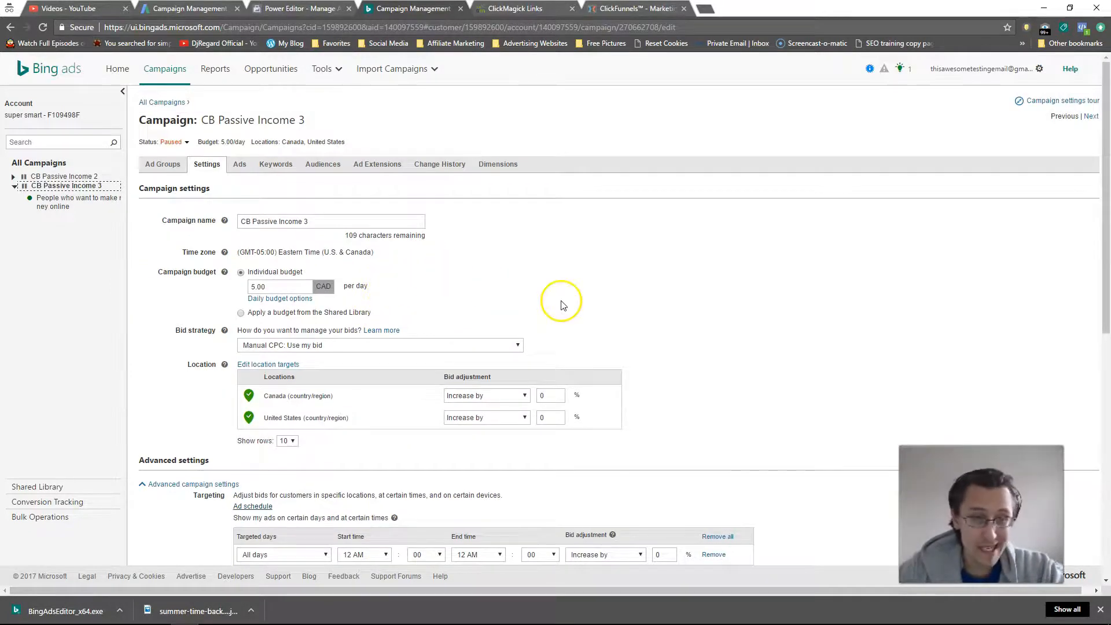
mouse_move(631, 305)
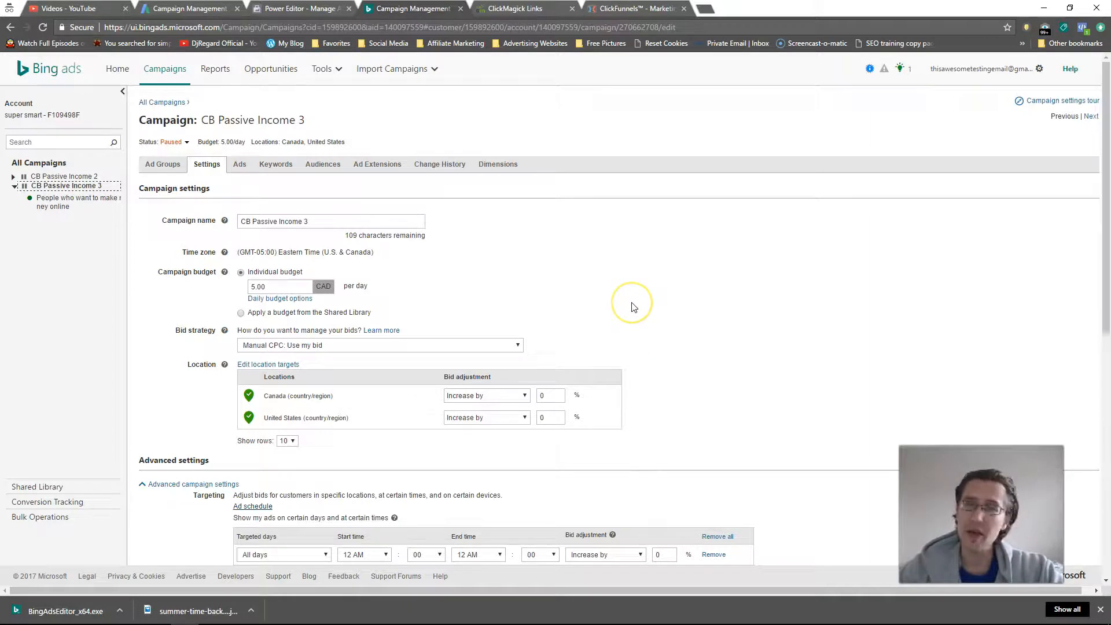
mouse_move(630, 306)
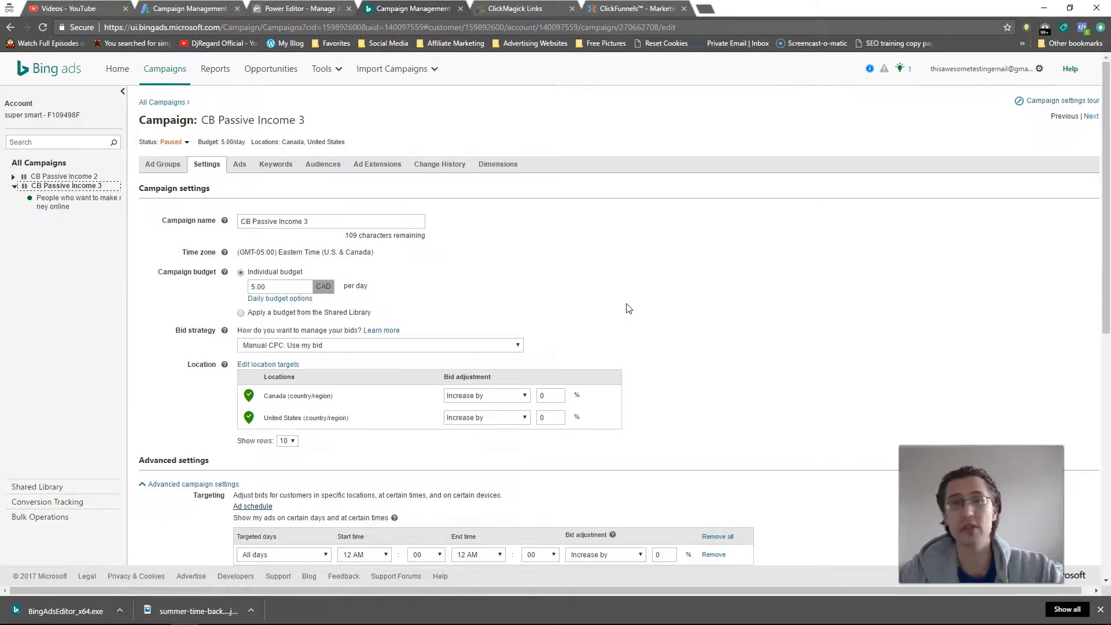
mouse_move(613, 312)
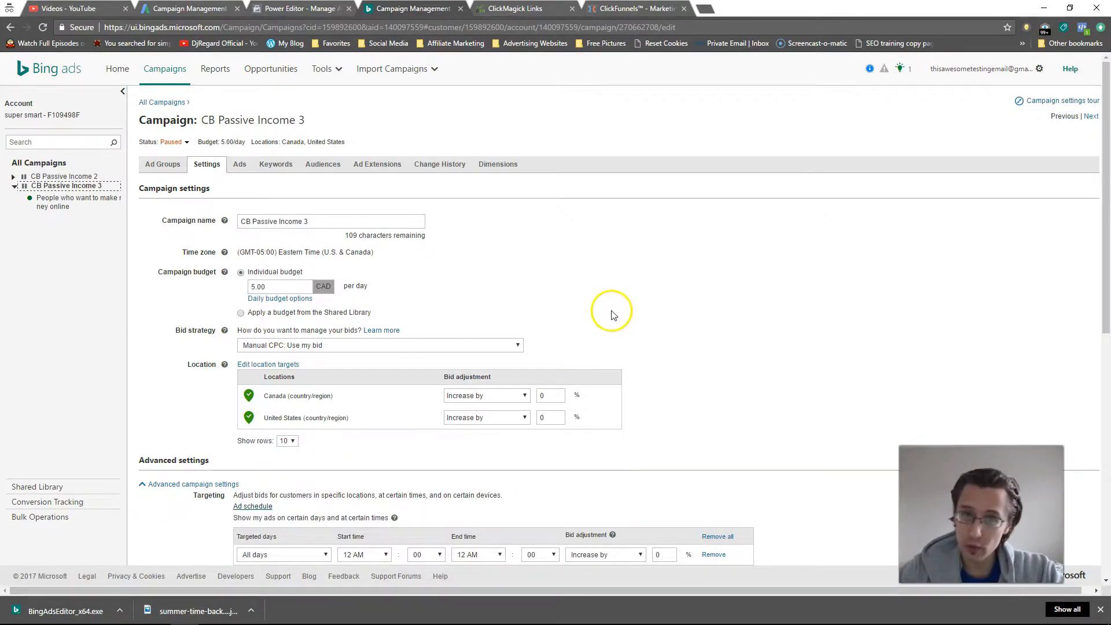
mouse_move(18, 583)
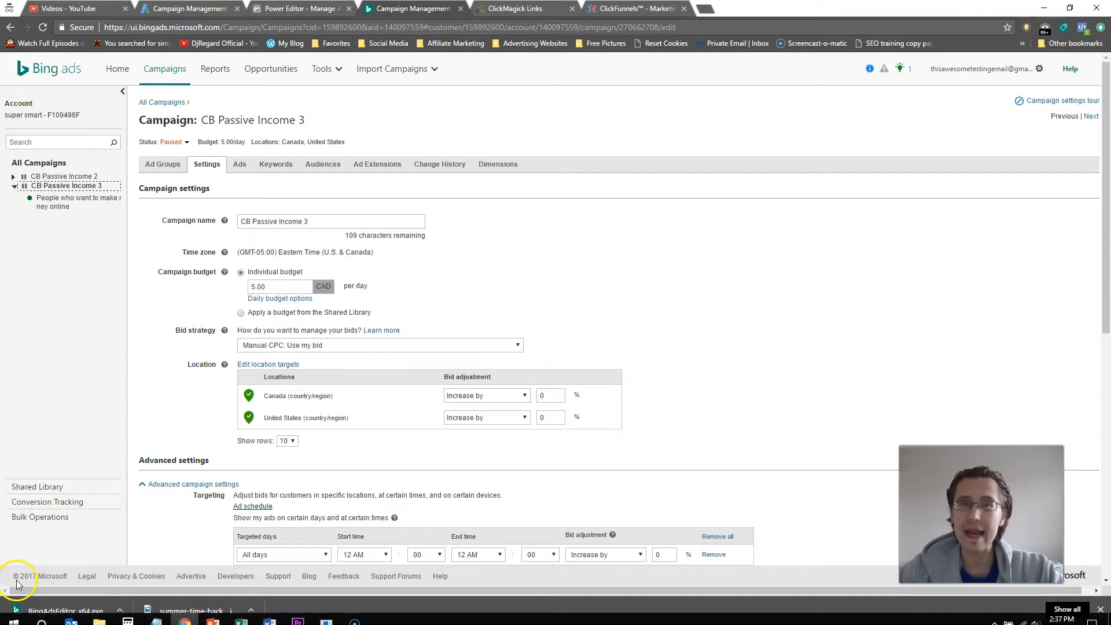